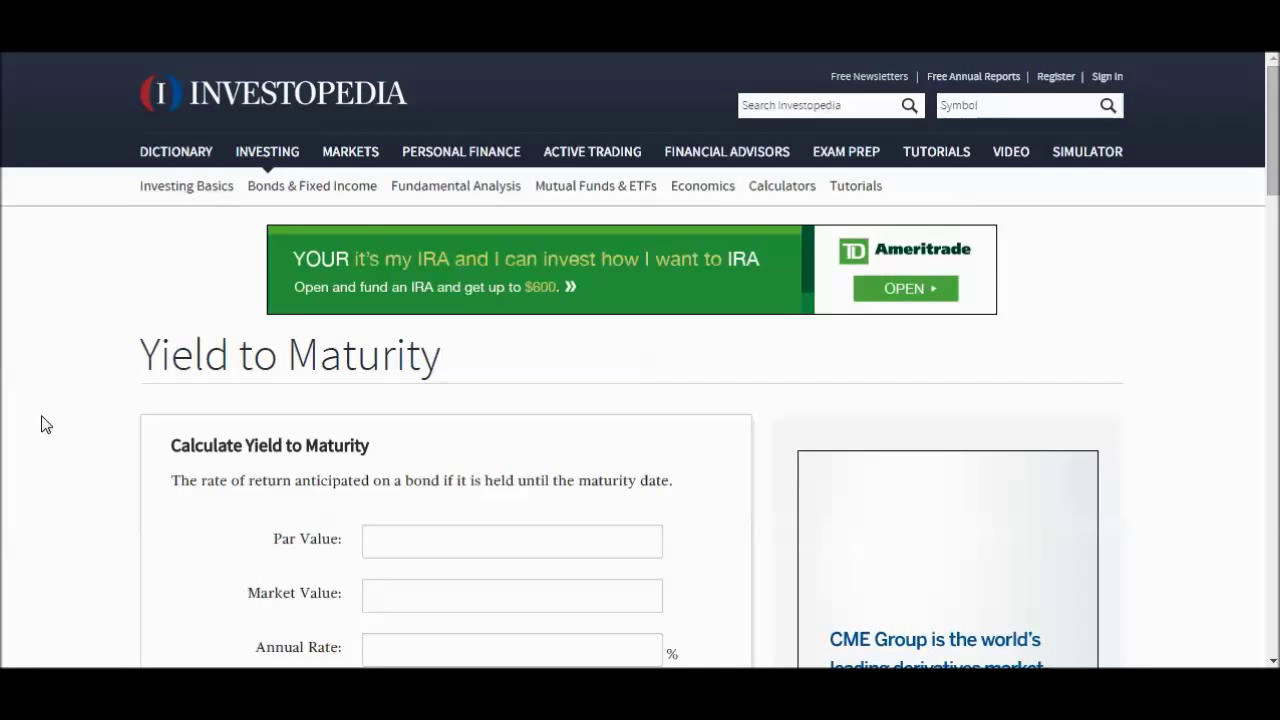
Bring the bond input form into view and focus the Par Value field
scroll(down, 3)
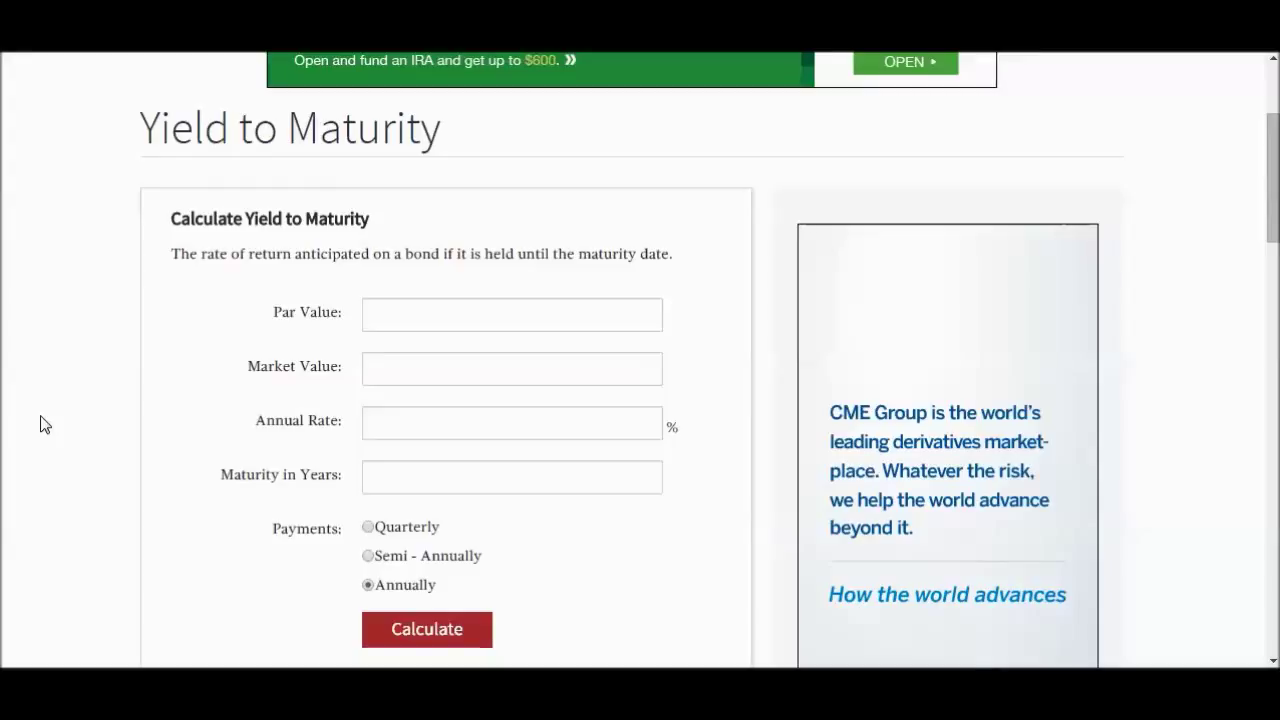
click(512, 314)
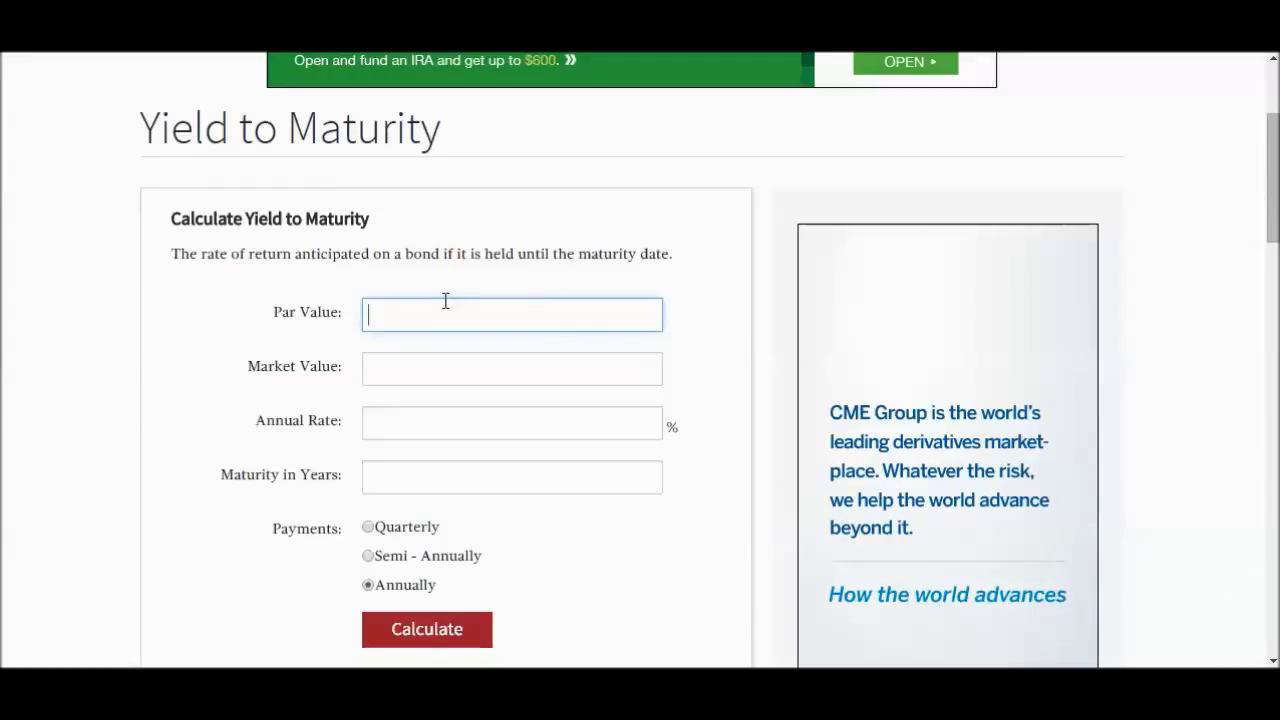
Calculate YTM for par 1000, market 950, 5% rate, 12 years, giving 5.58%
text(1000)
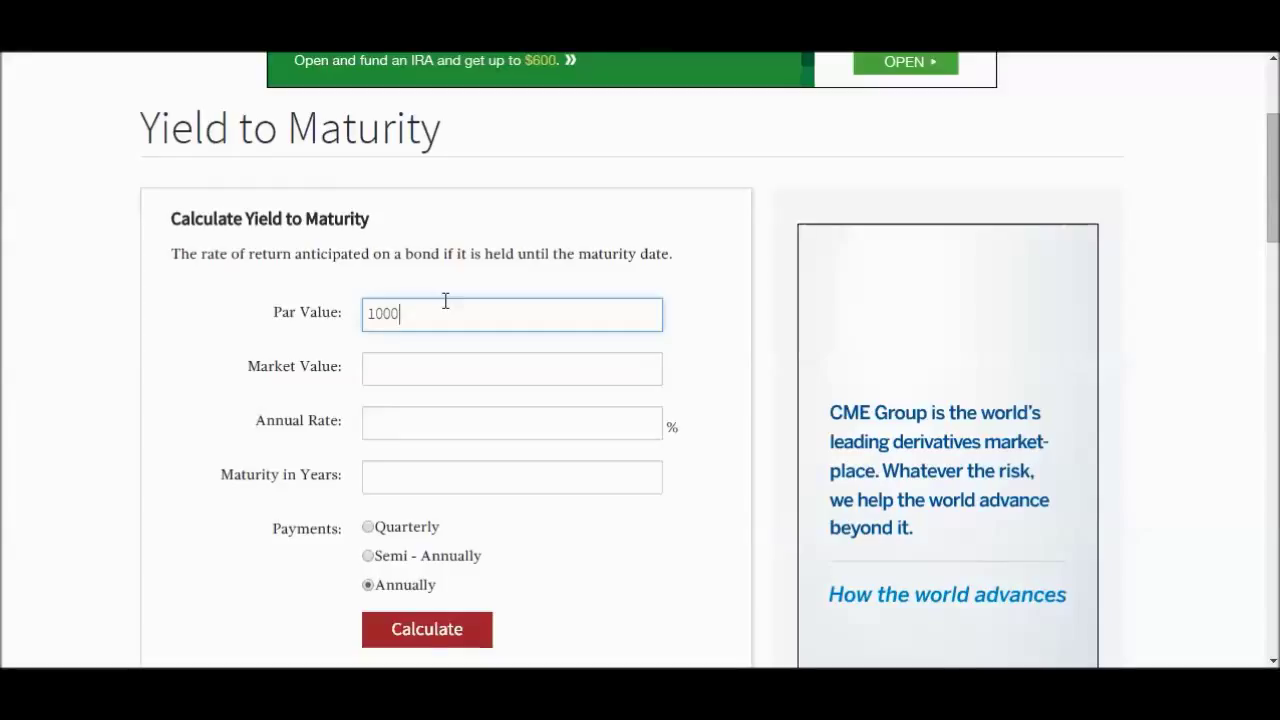
mouse_move(264, 358)
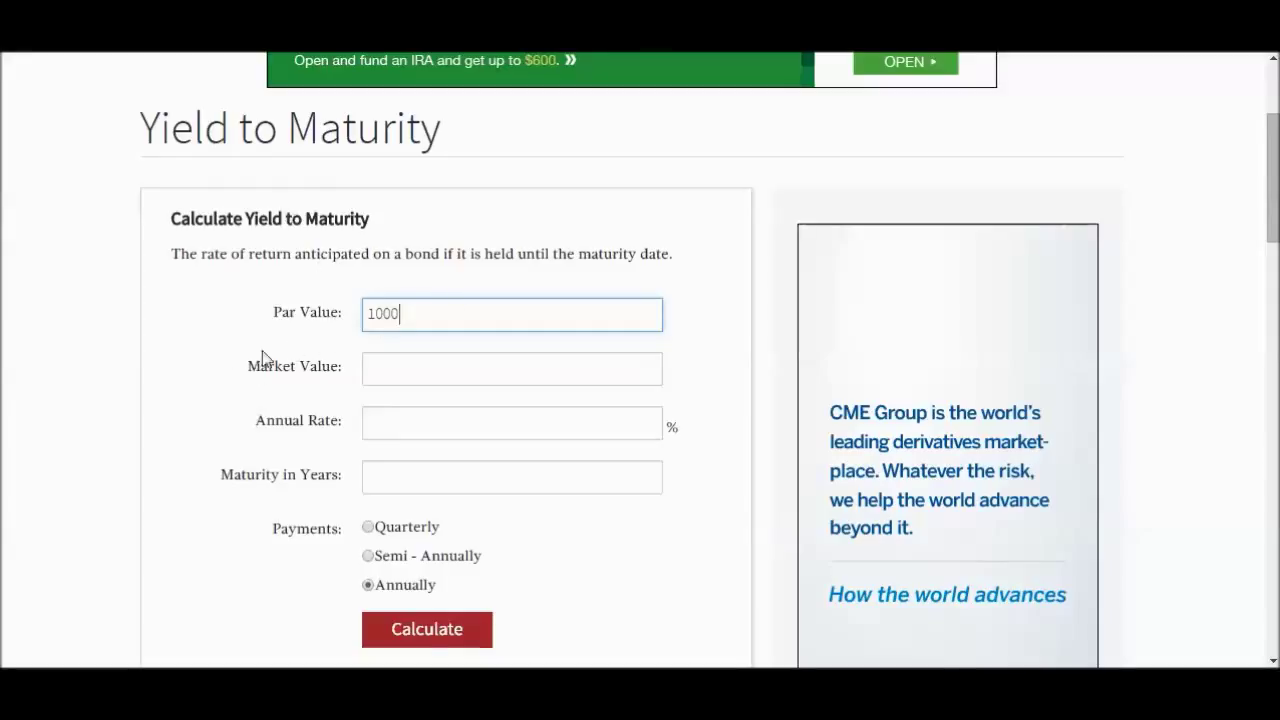
click(512, 368)
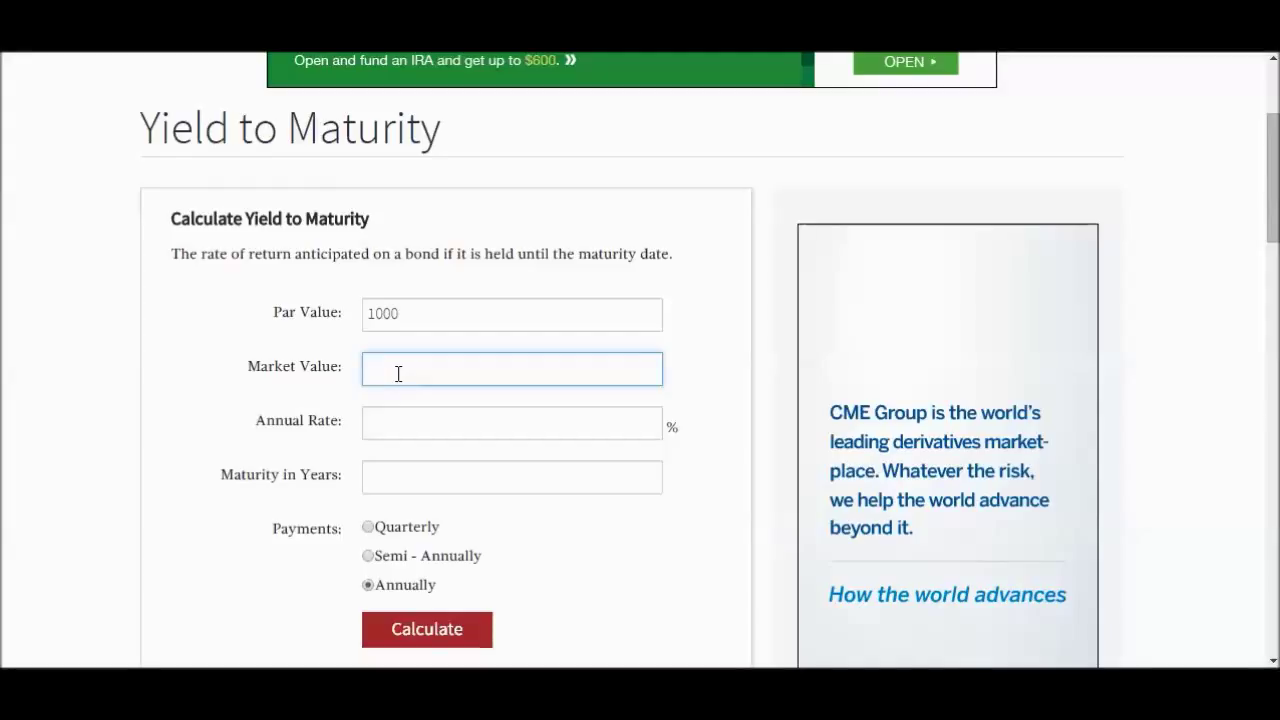
text(950)
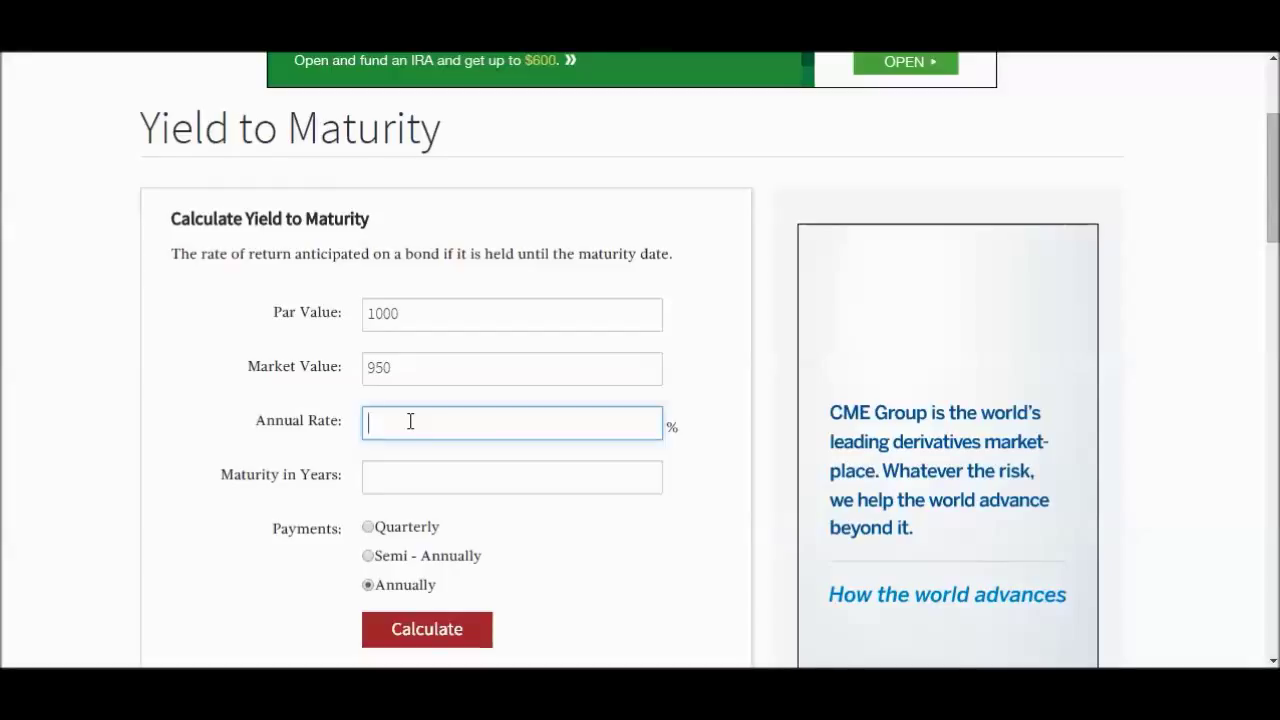
text(5)
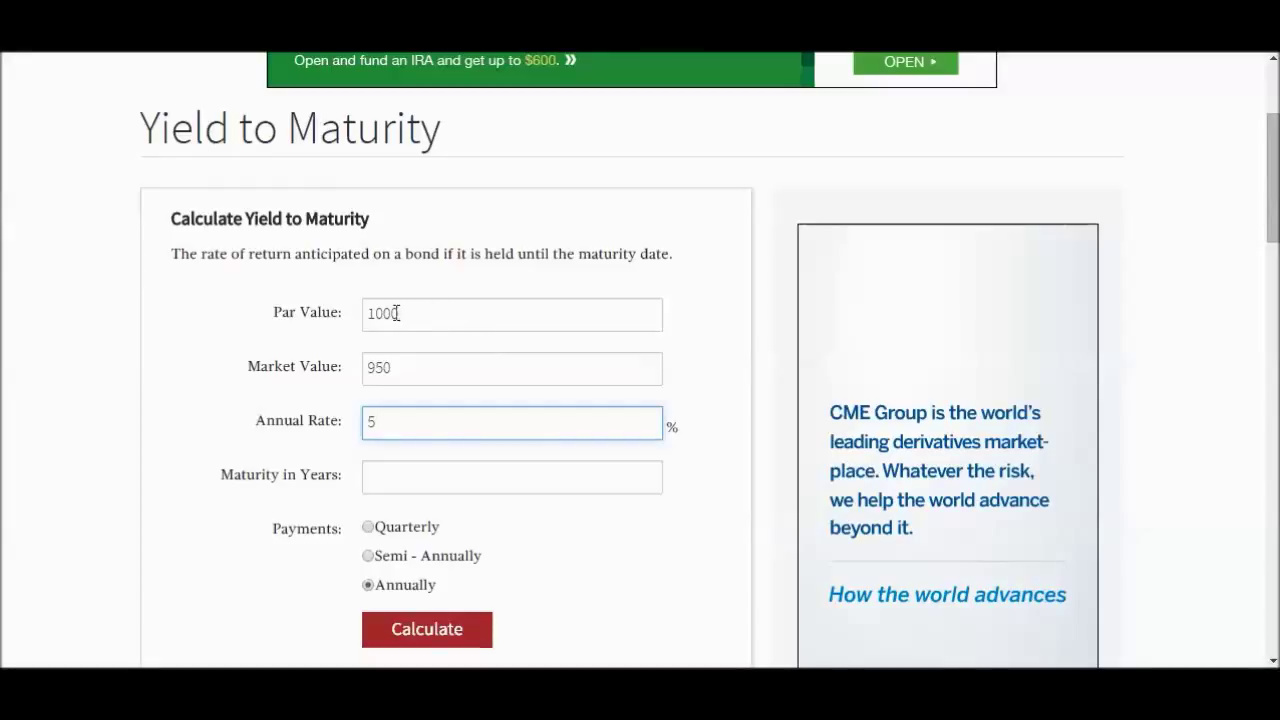
click(512, 476)
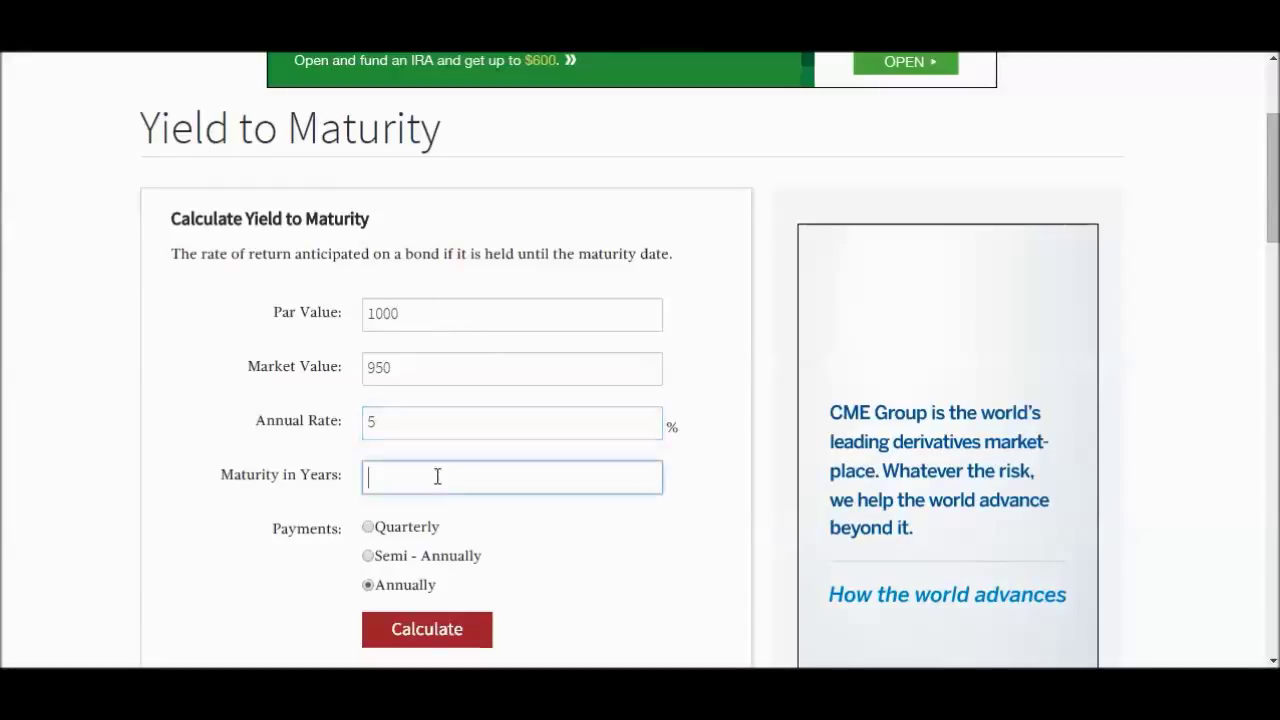
text(12)
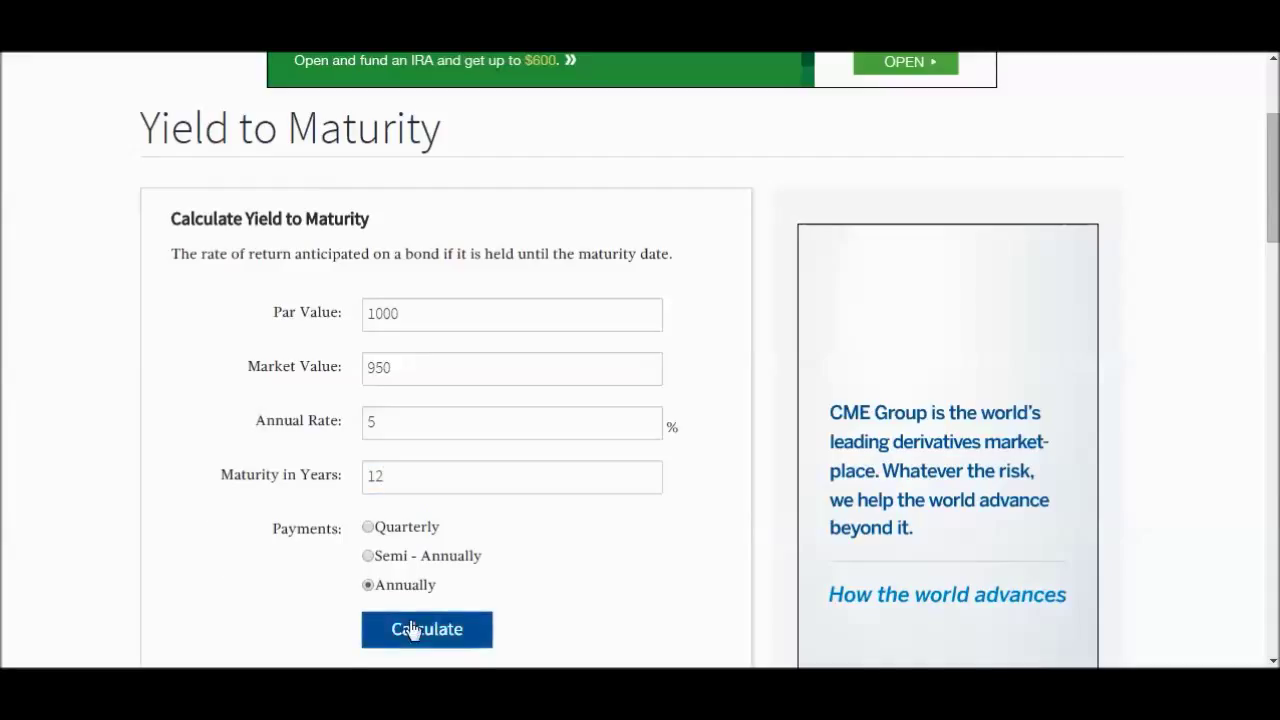
click(426, 628)
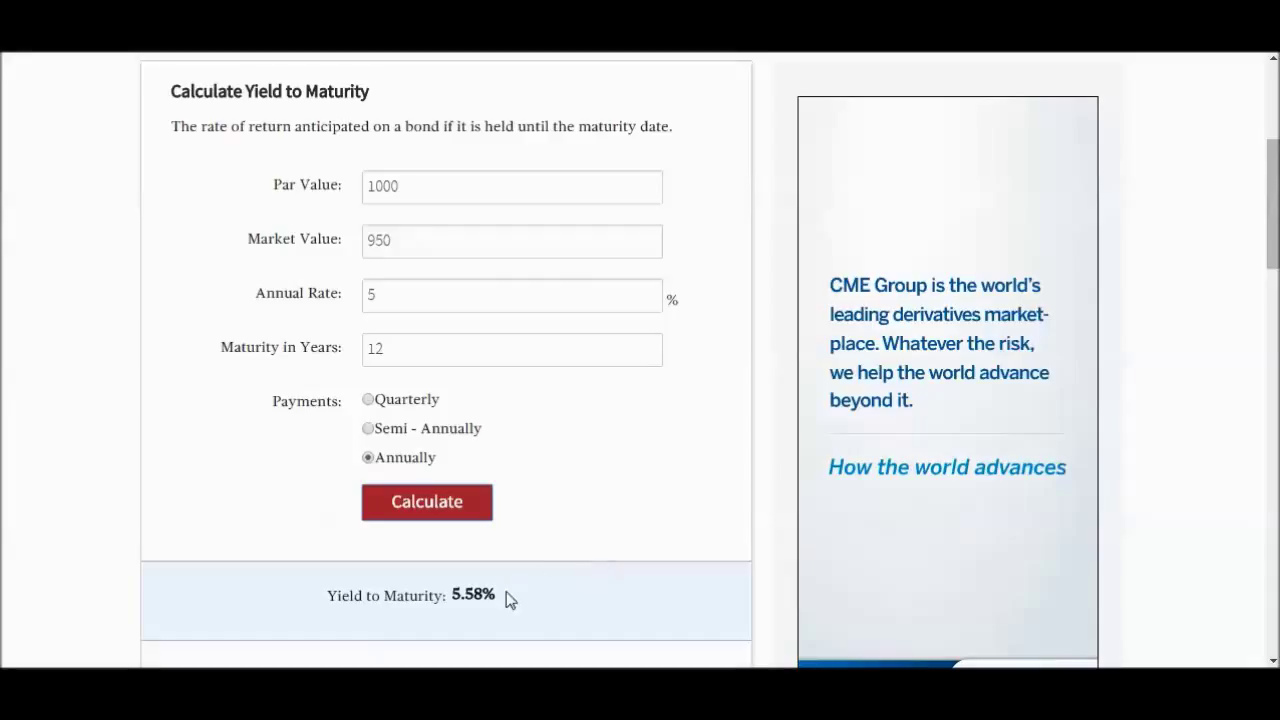
mouse_move(500, 600)
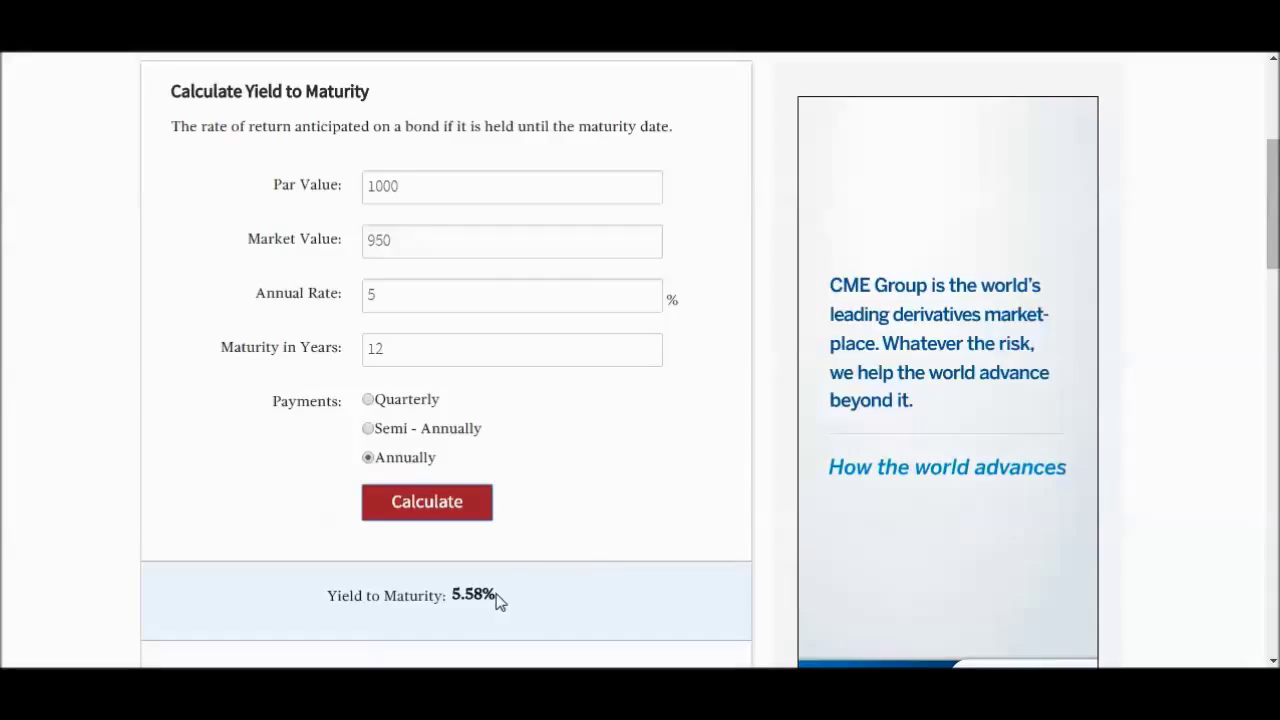
Recalculate with market value 1000 (priced at par), giving a 5.00% yield
click(512, 240)
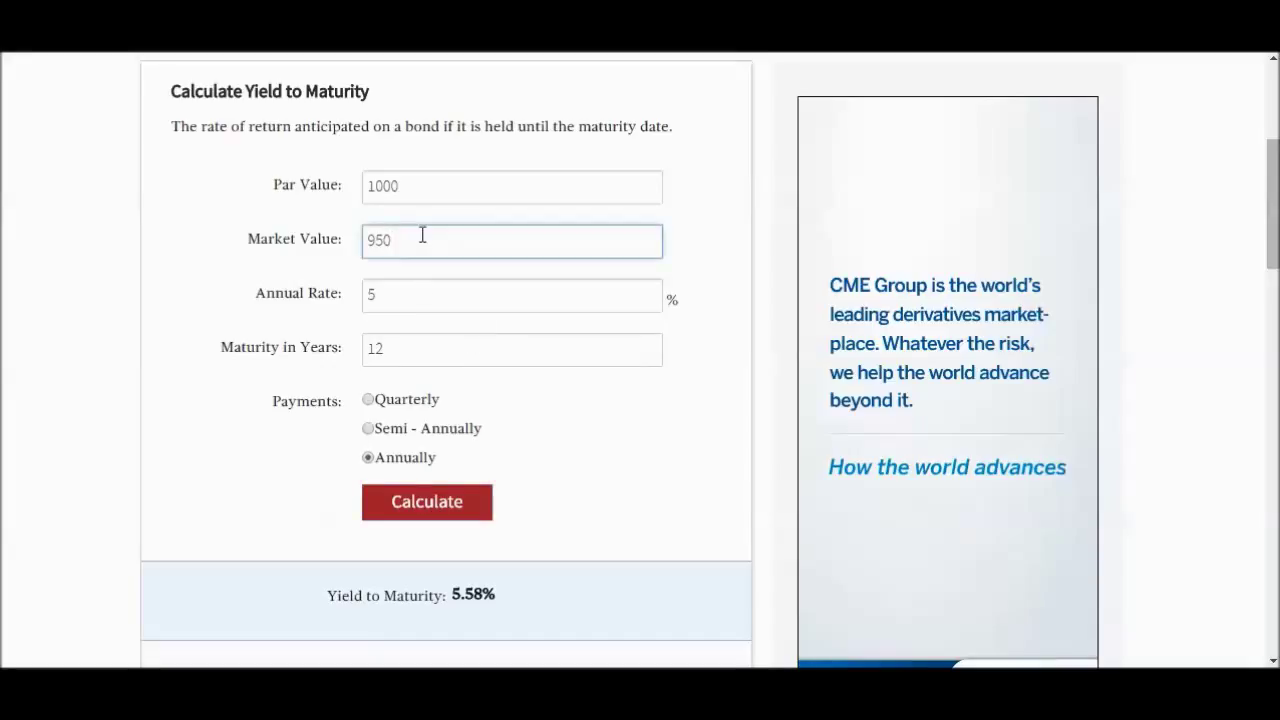
text(1000)
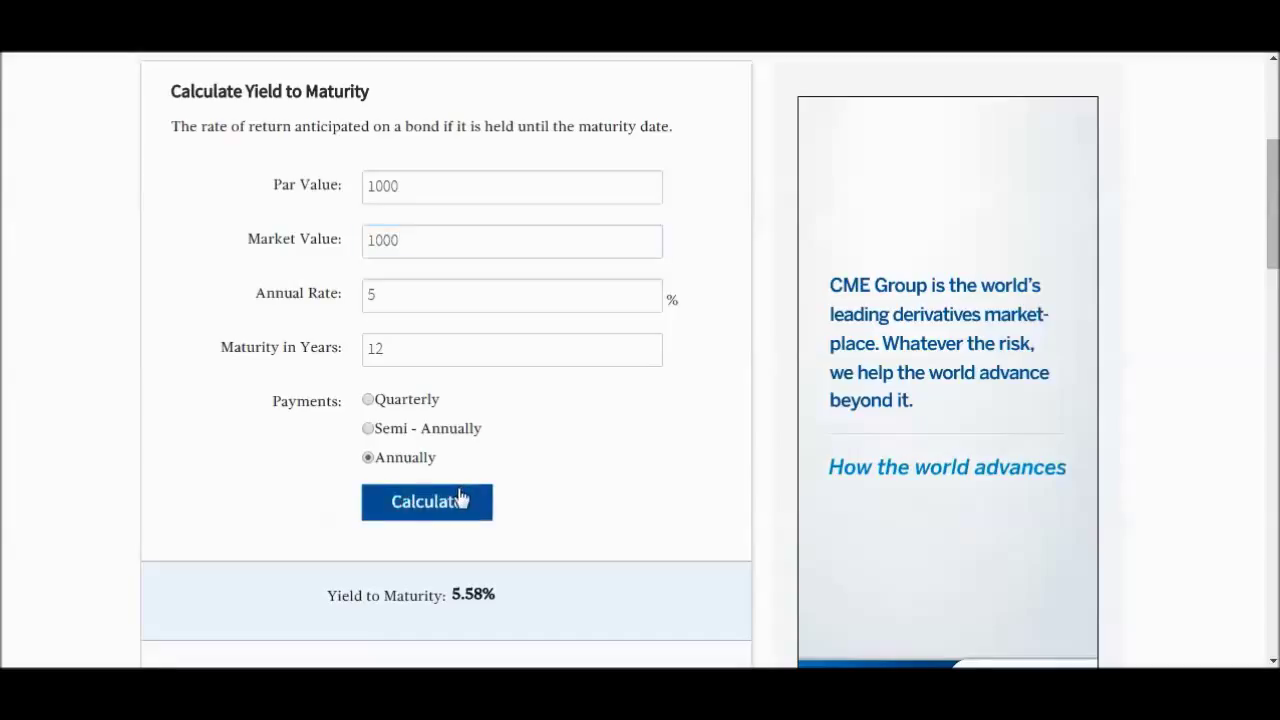
click(426, 500)
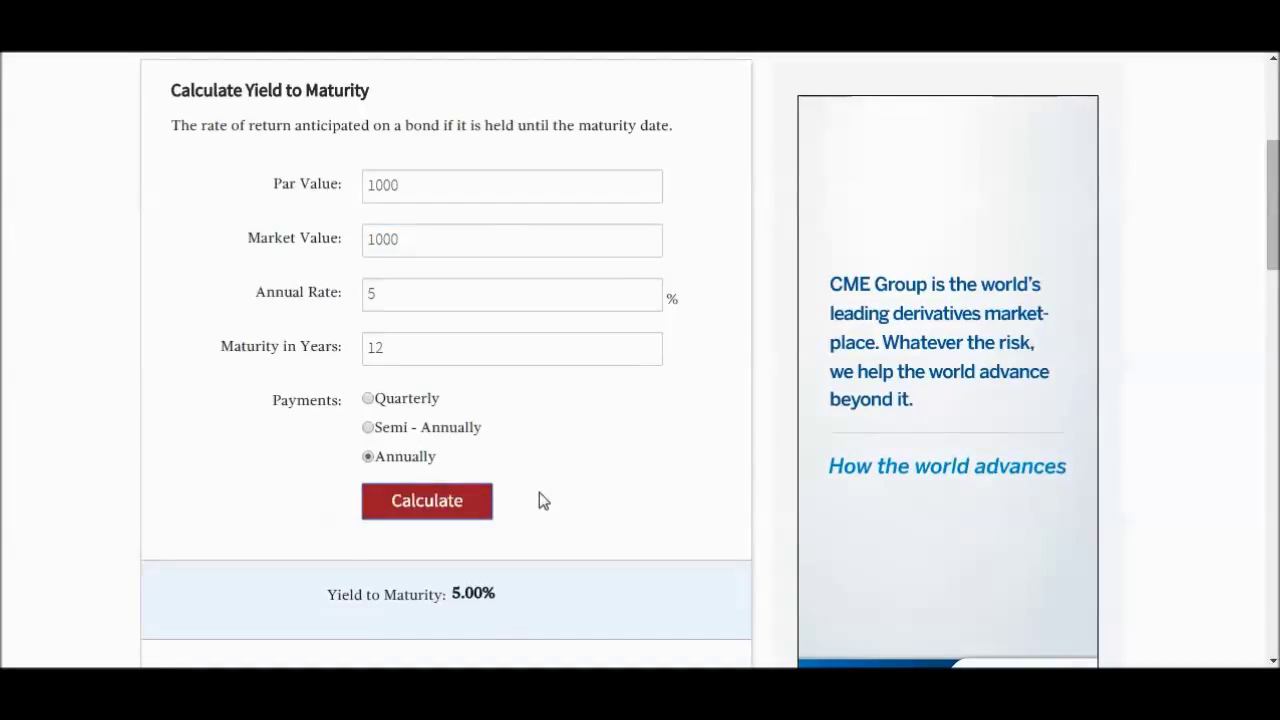
mouse_move(432, 224)
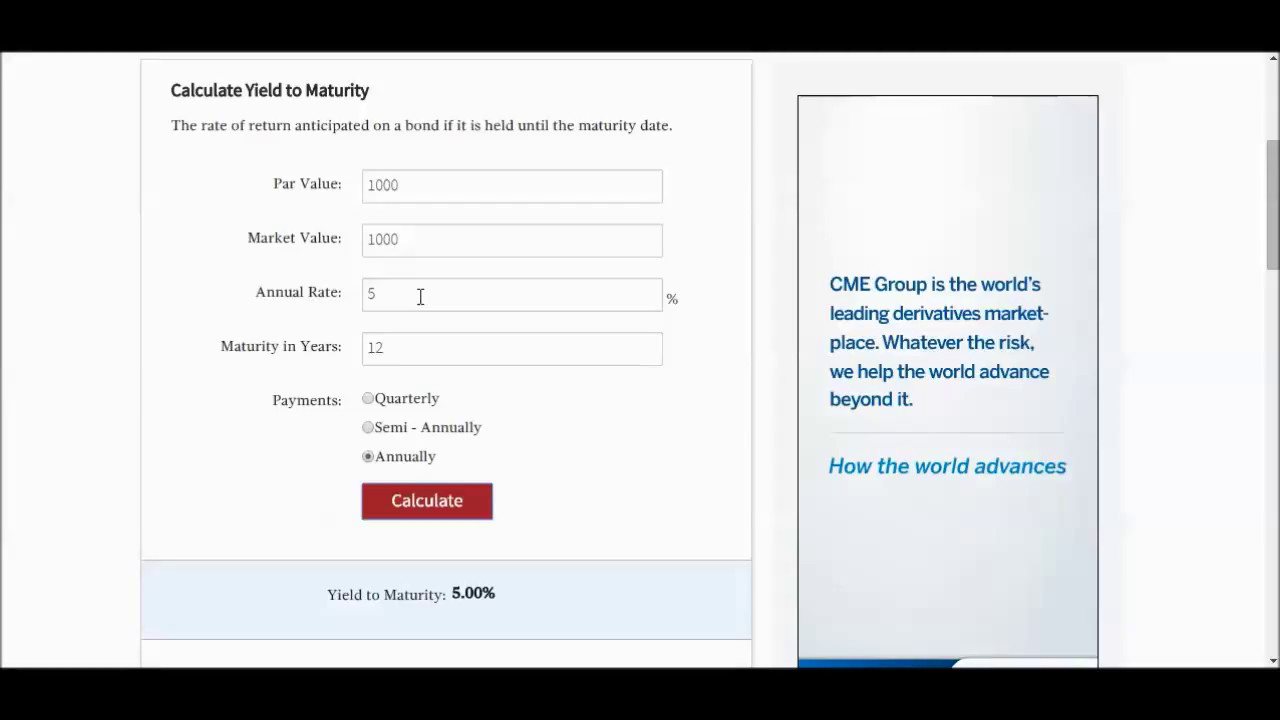
Recalculate for a 10000 par and market, 3% rate, 250-year bond, giving 3.00%
click(512, 240)
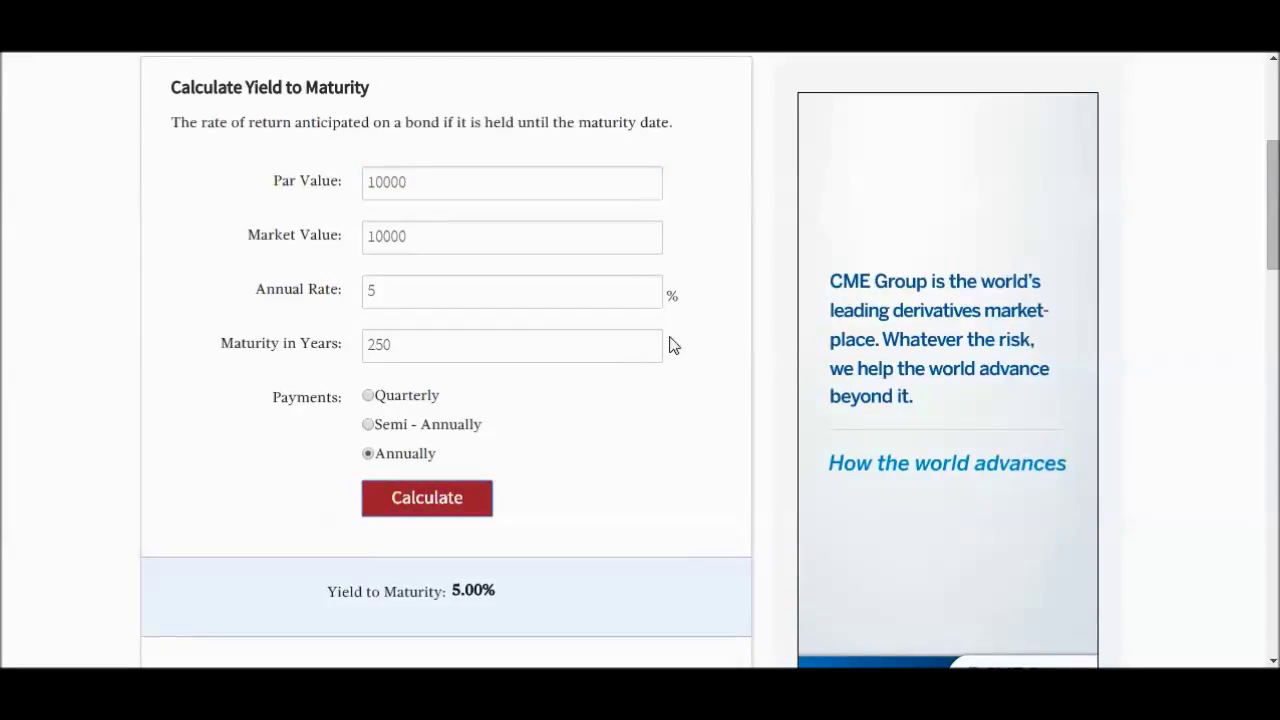
text(3)
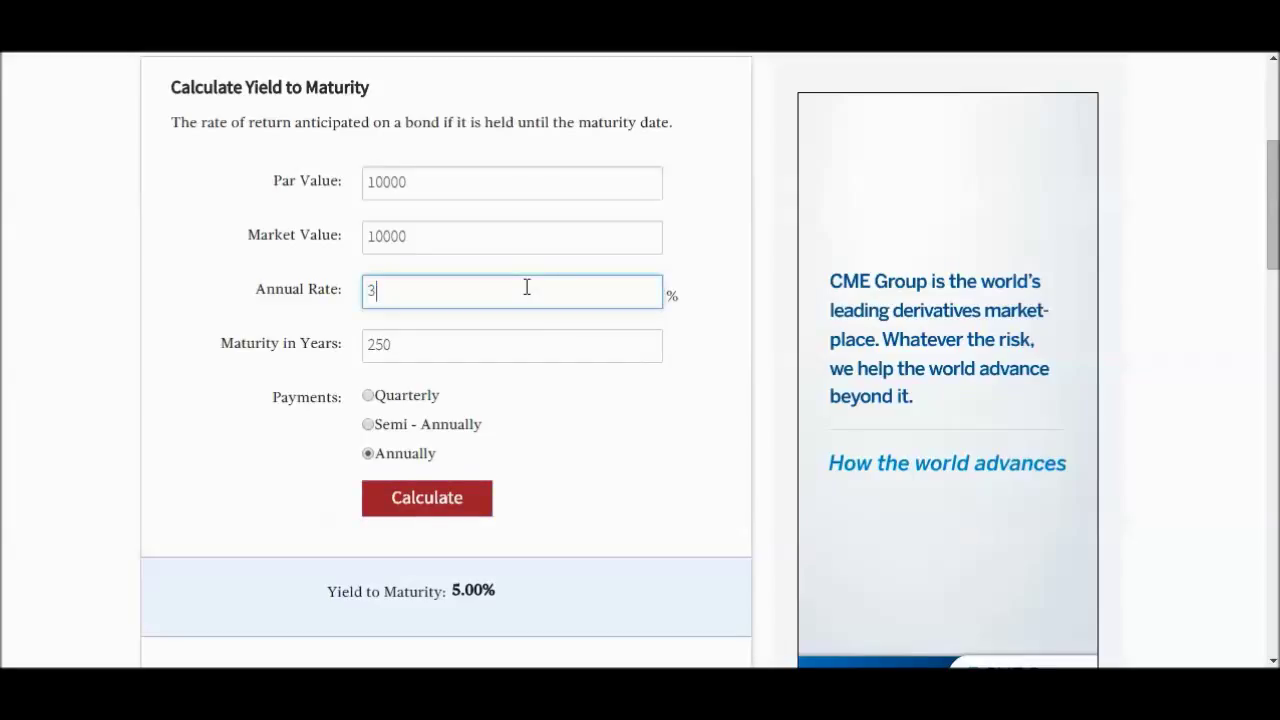
click(426, 496)
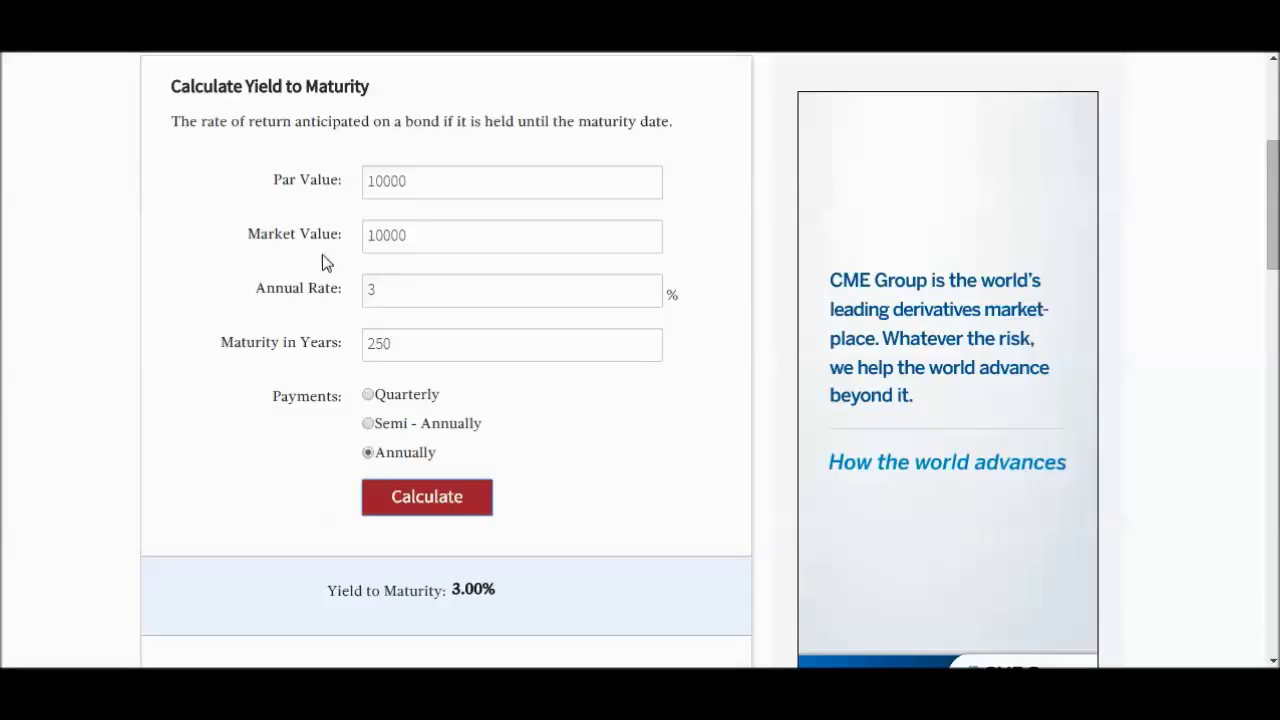
mouse_move(430, 324)
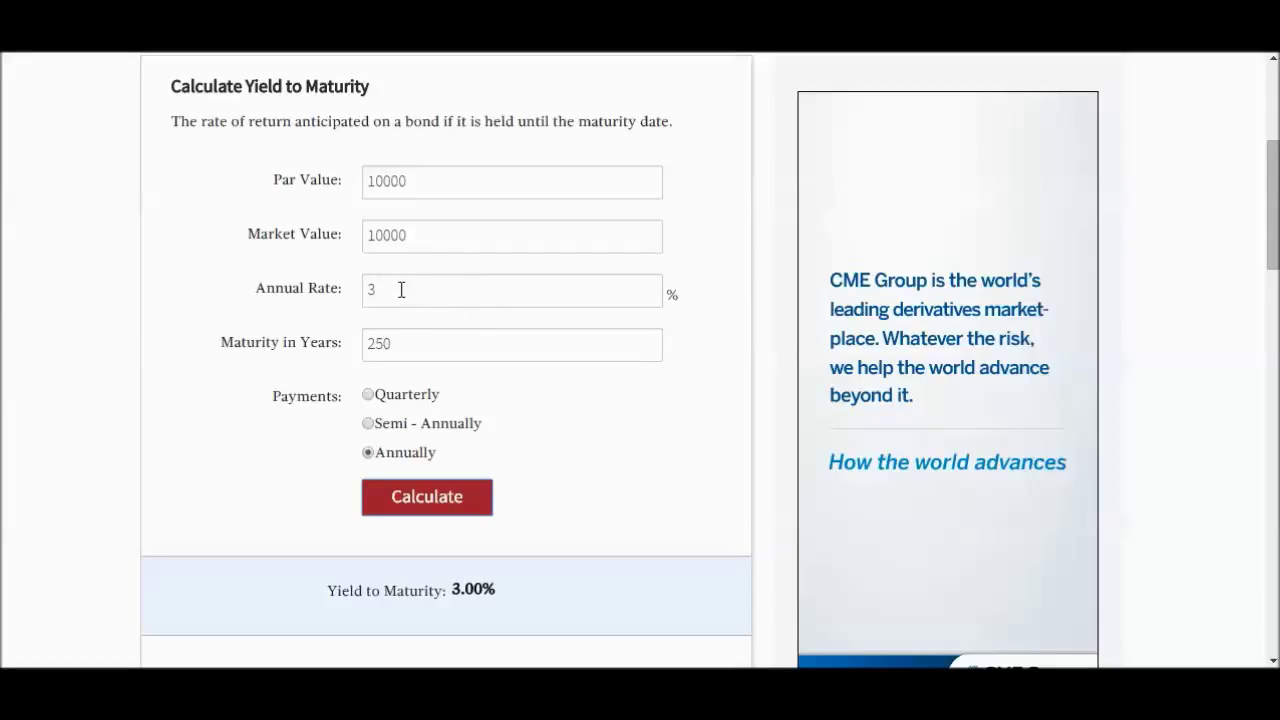
mouse_move(456, 236)
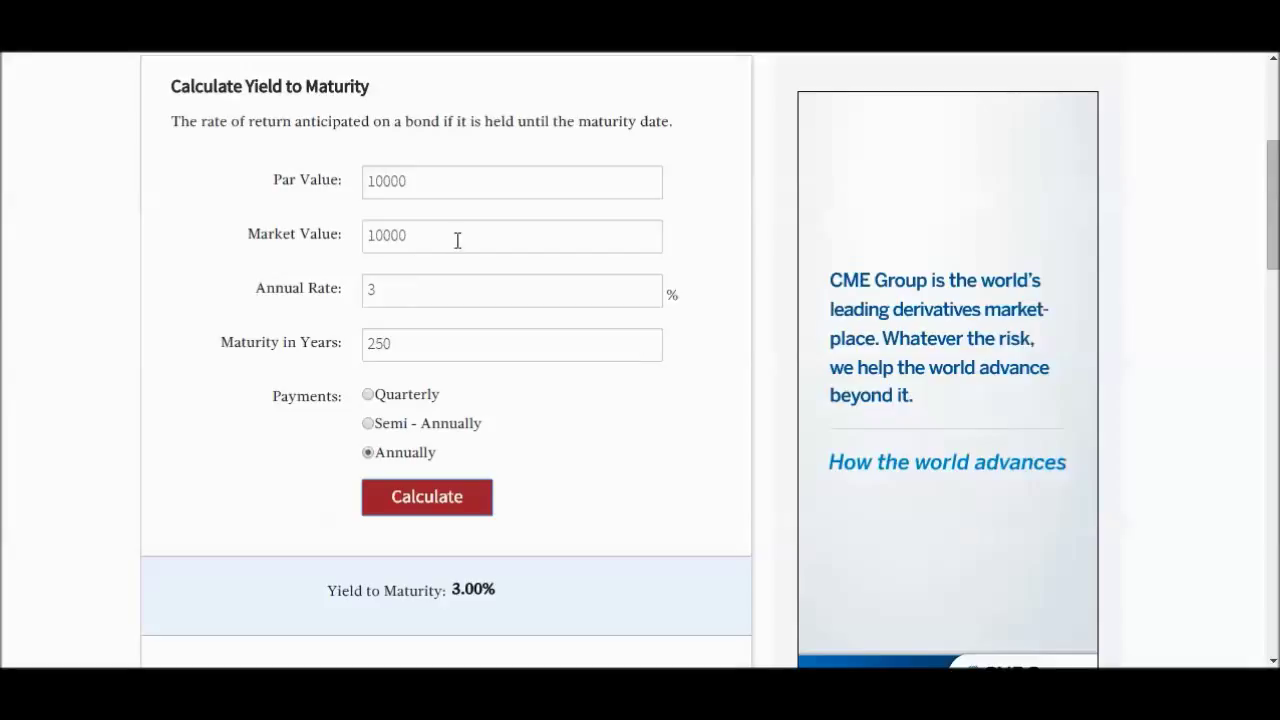
click(512, 236)
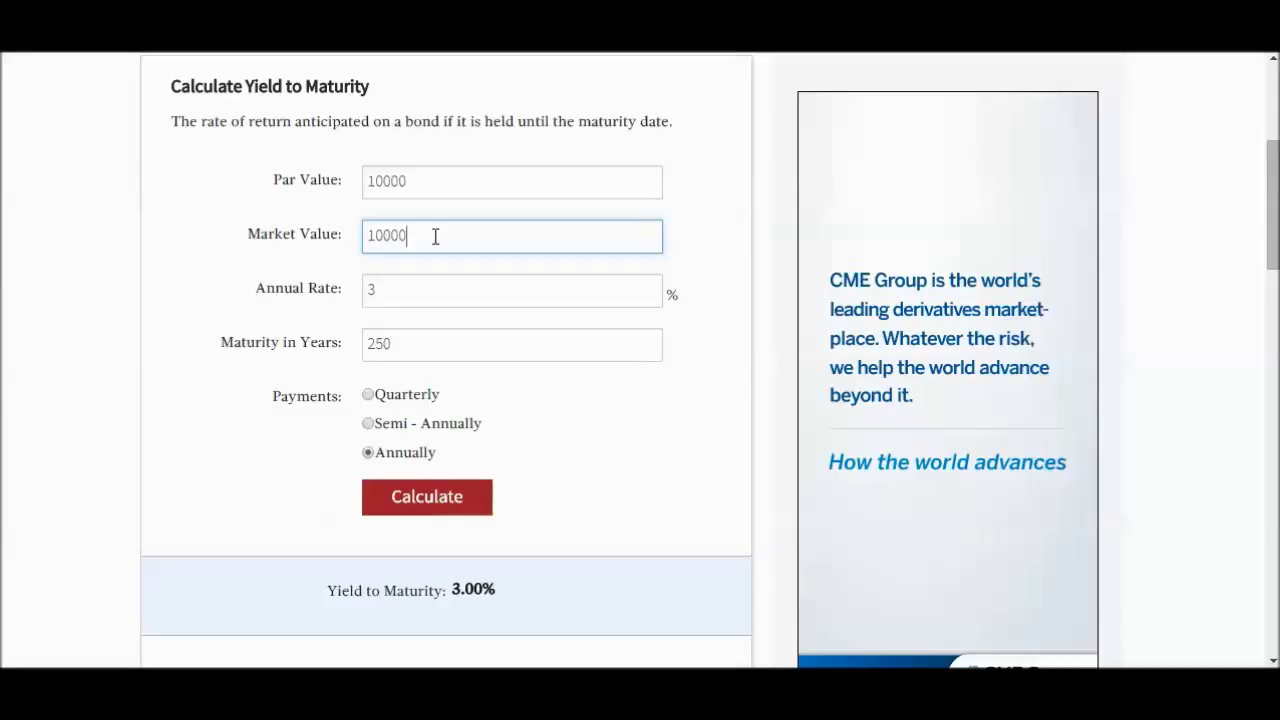
Calculate YTM for a 1050-priced, 5% rate, 25-year bond, giving 4.66%
text(100)
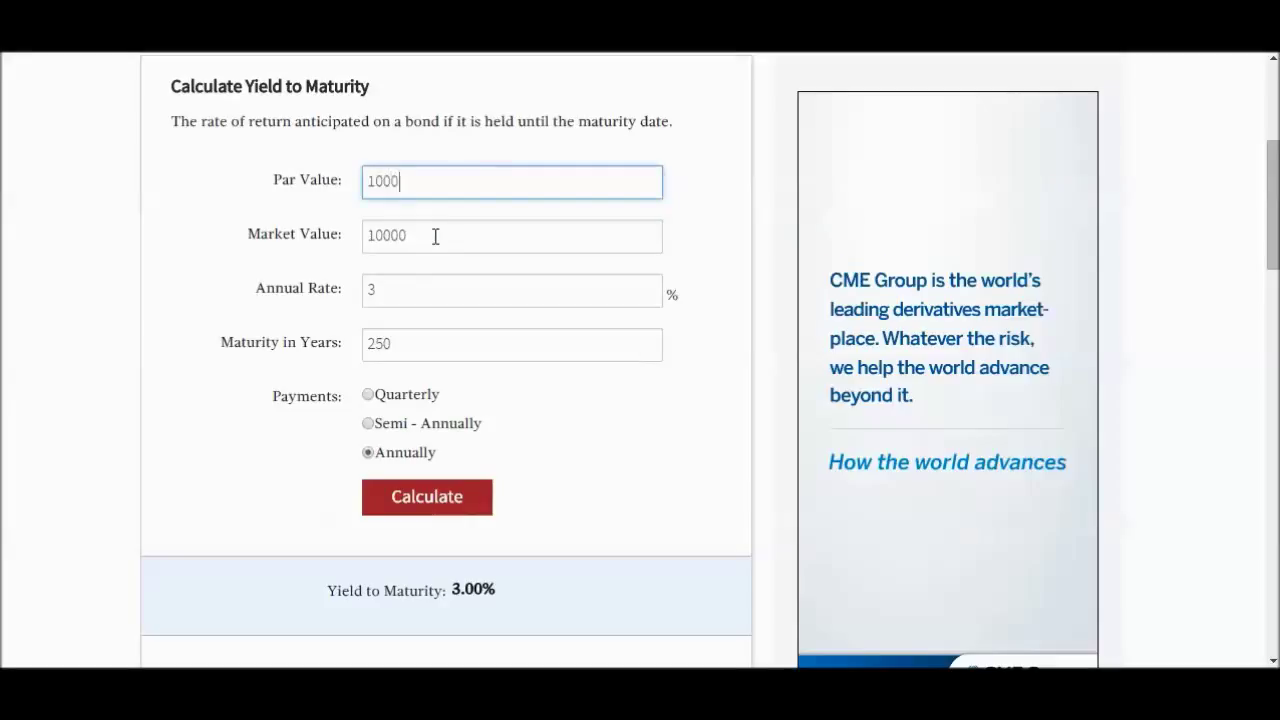
click(512, 236)
text(1050)
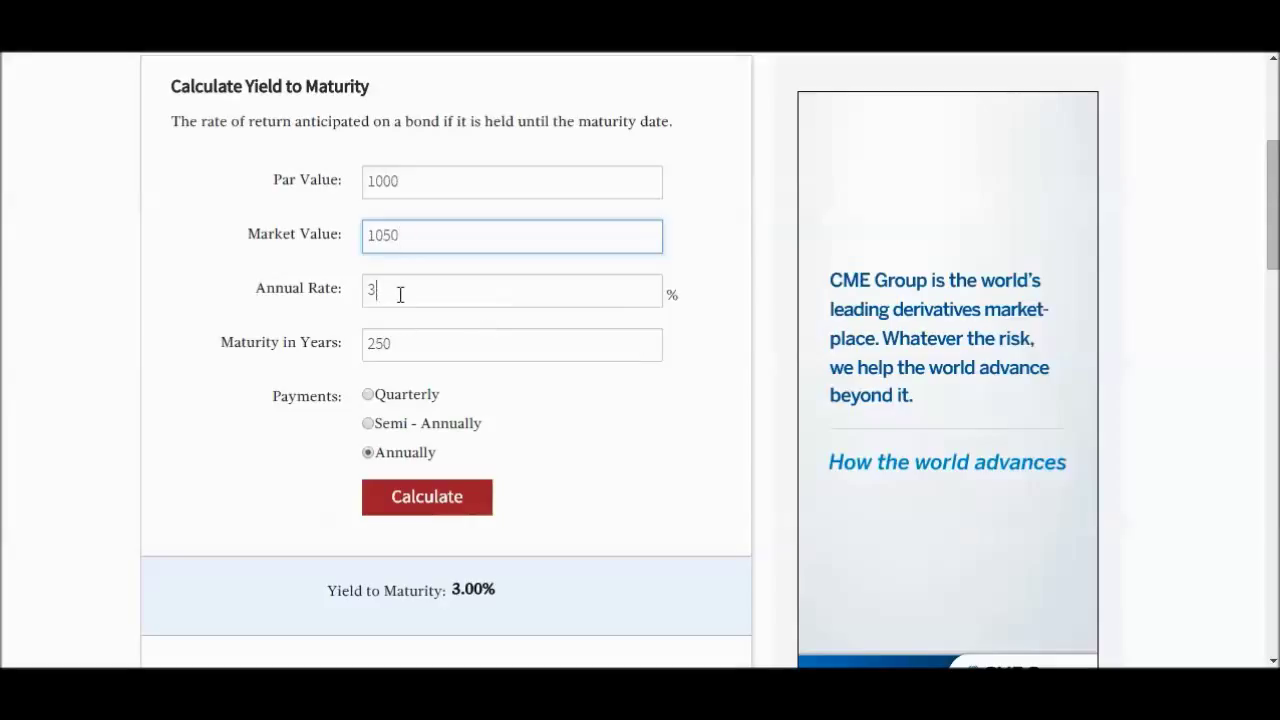
text(5)
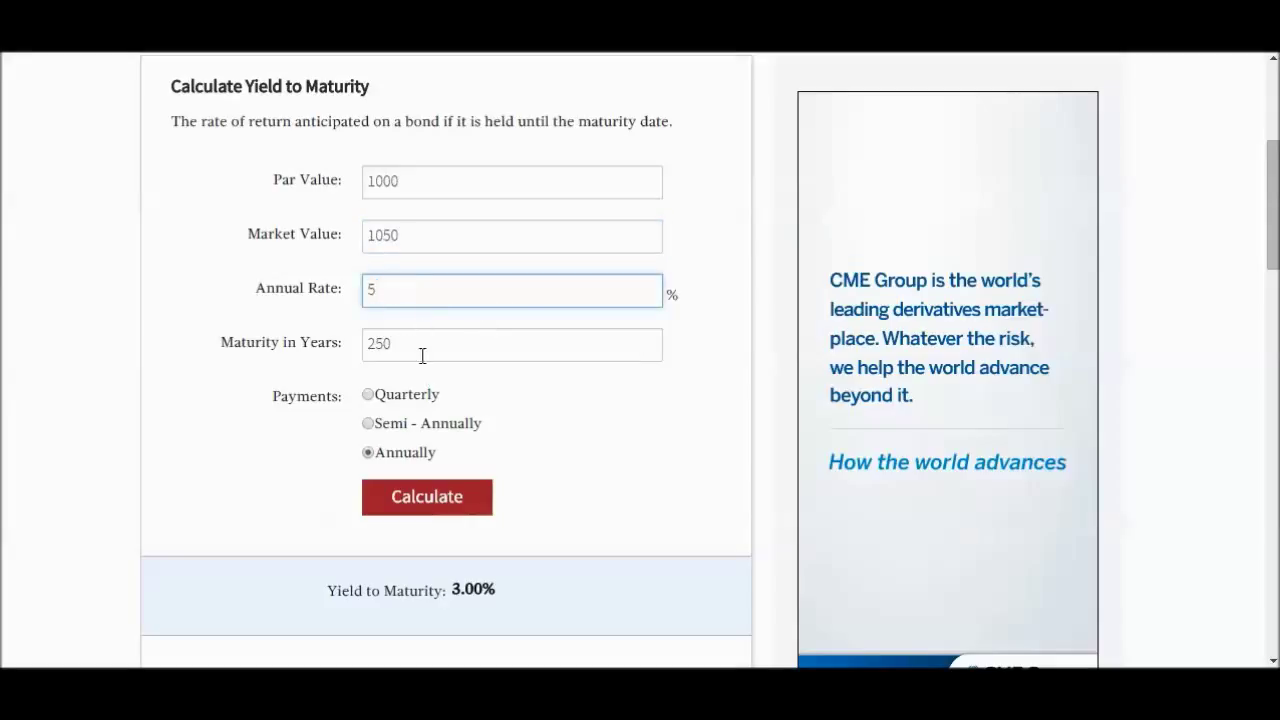
click(512, 344)
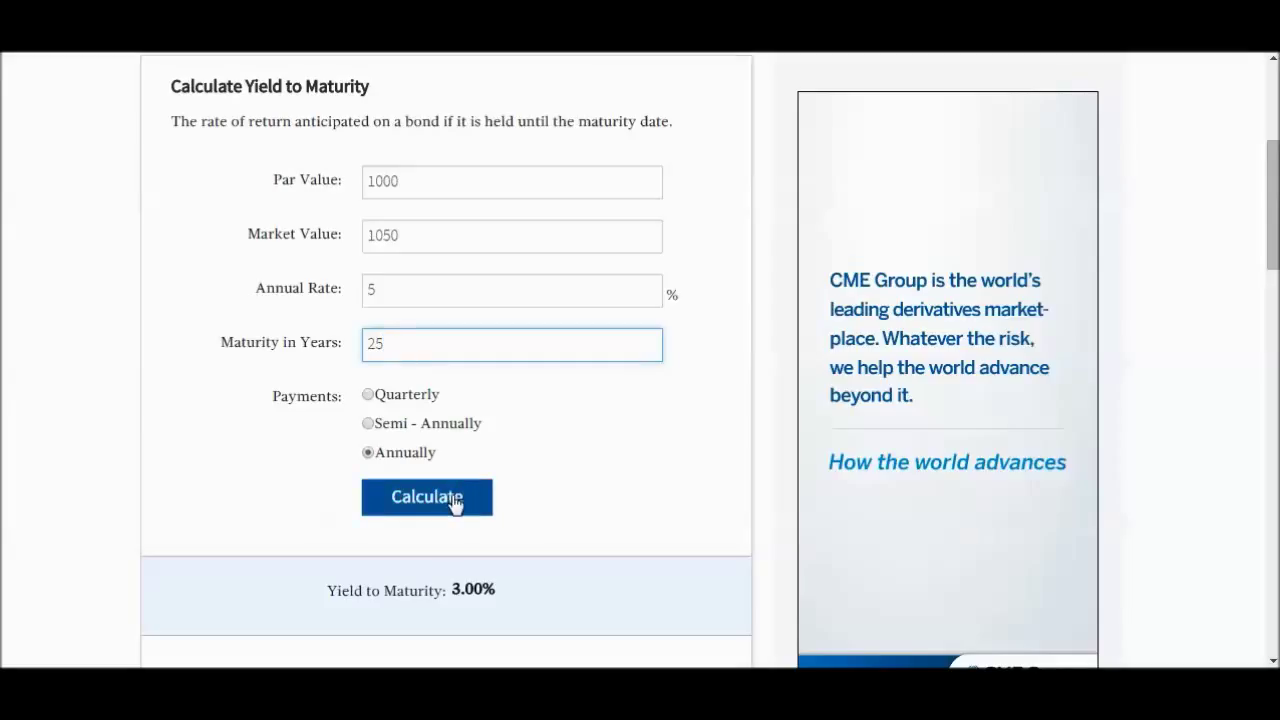
click(426, 496)
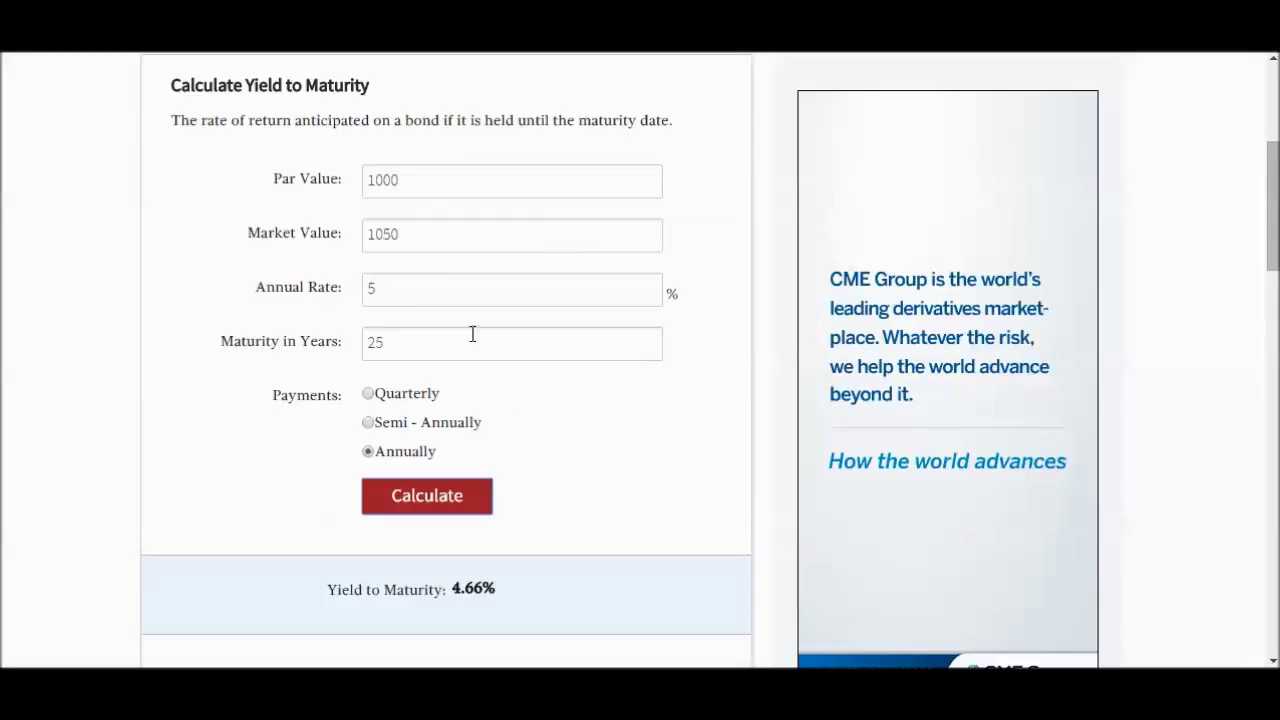
mouse_move(412, 234)
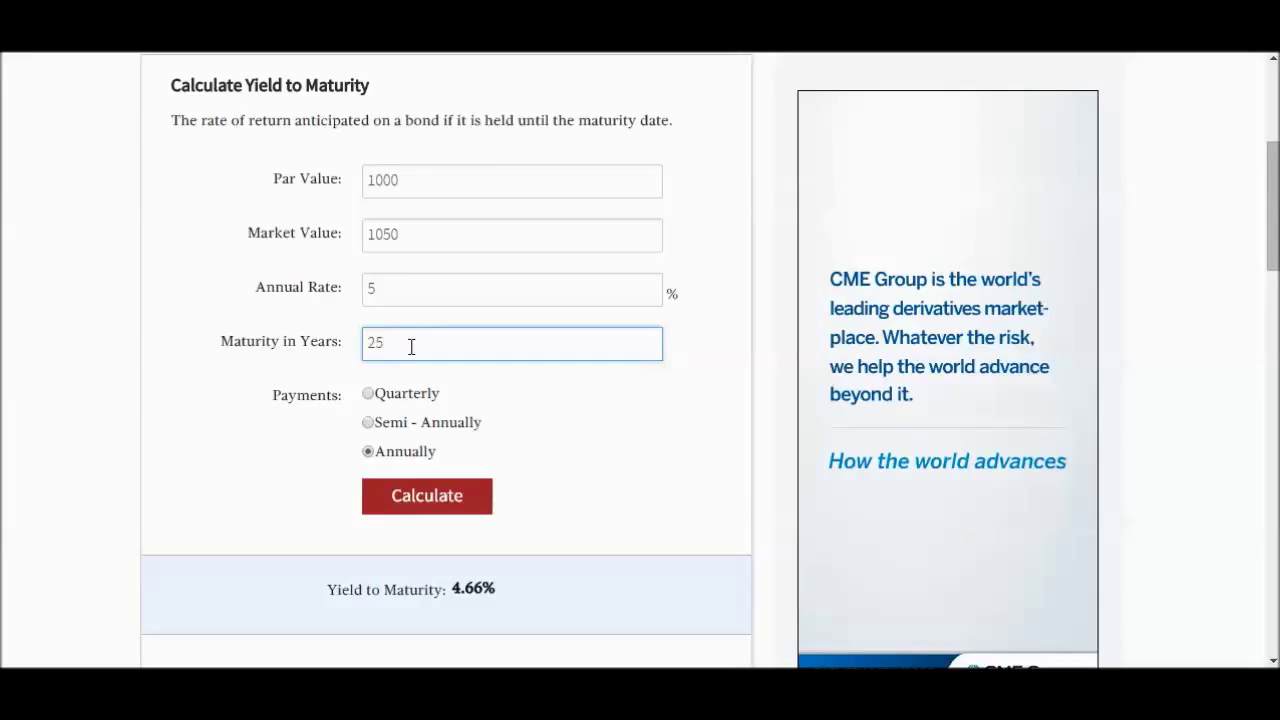
Recalculate at 20, 30 and 10 years: 4.61%, 4.69% and 4.37%
text(20)
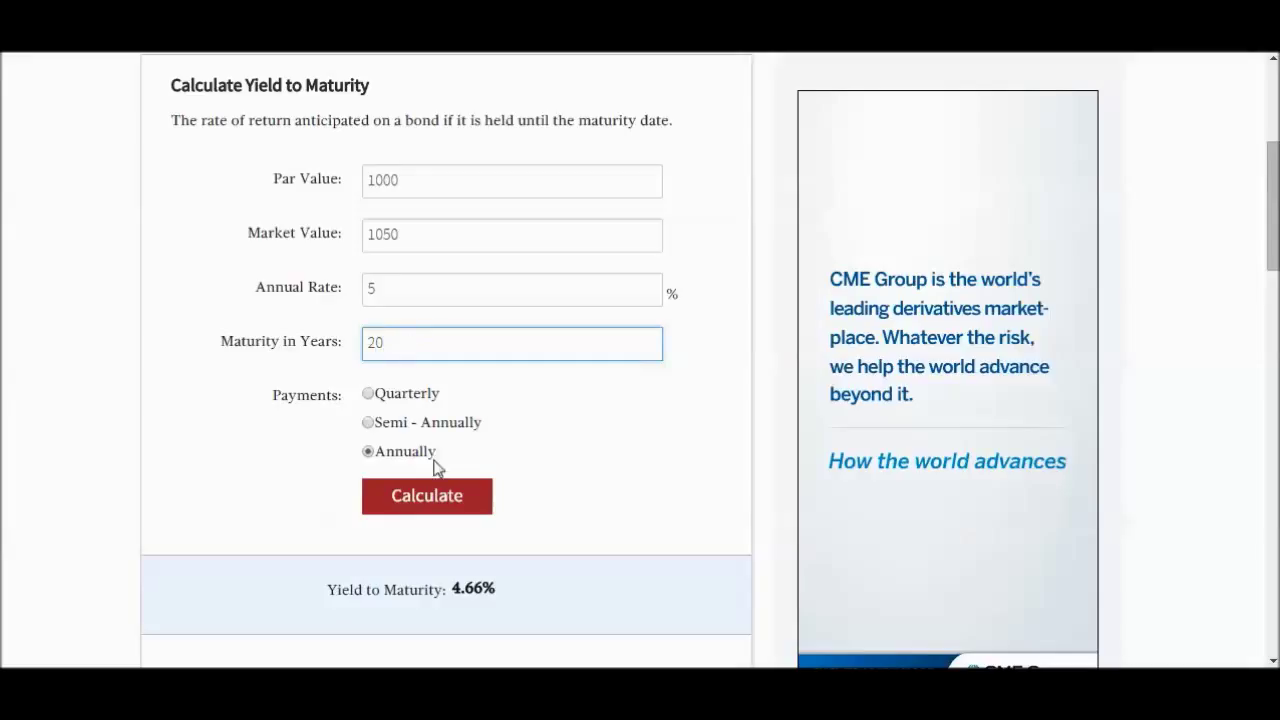
click(426, 496)
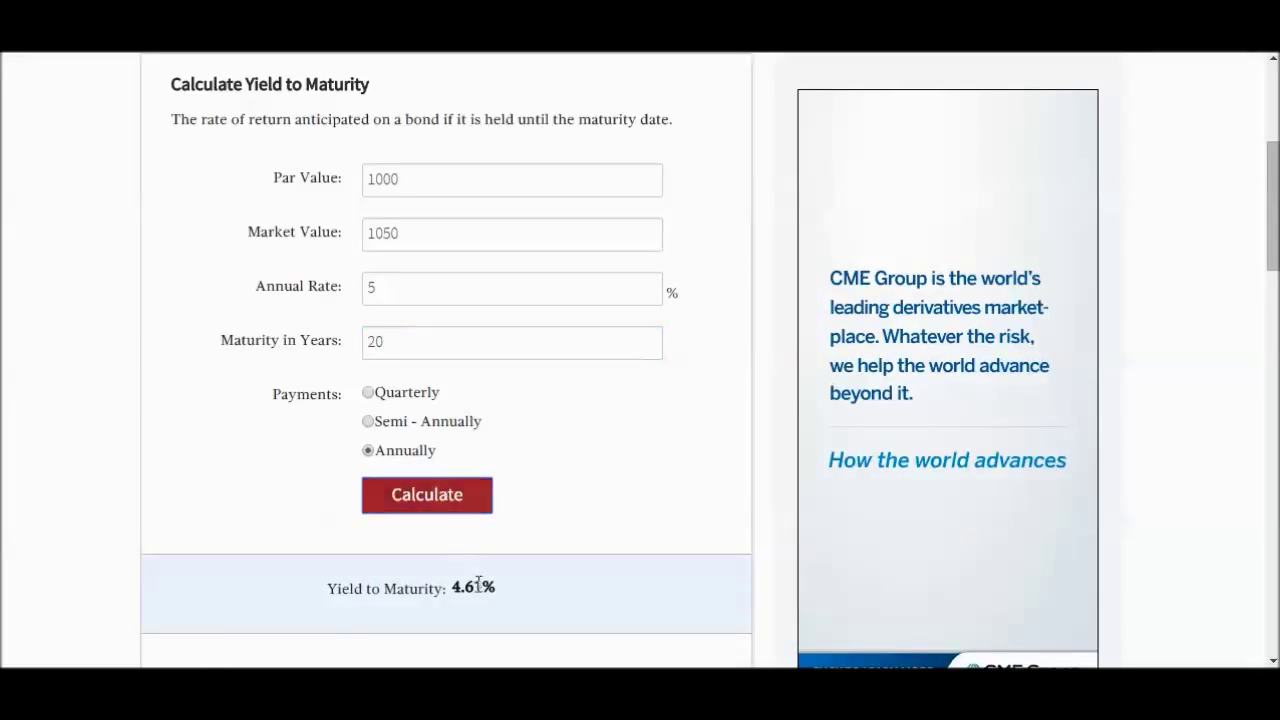
click(512, 340)
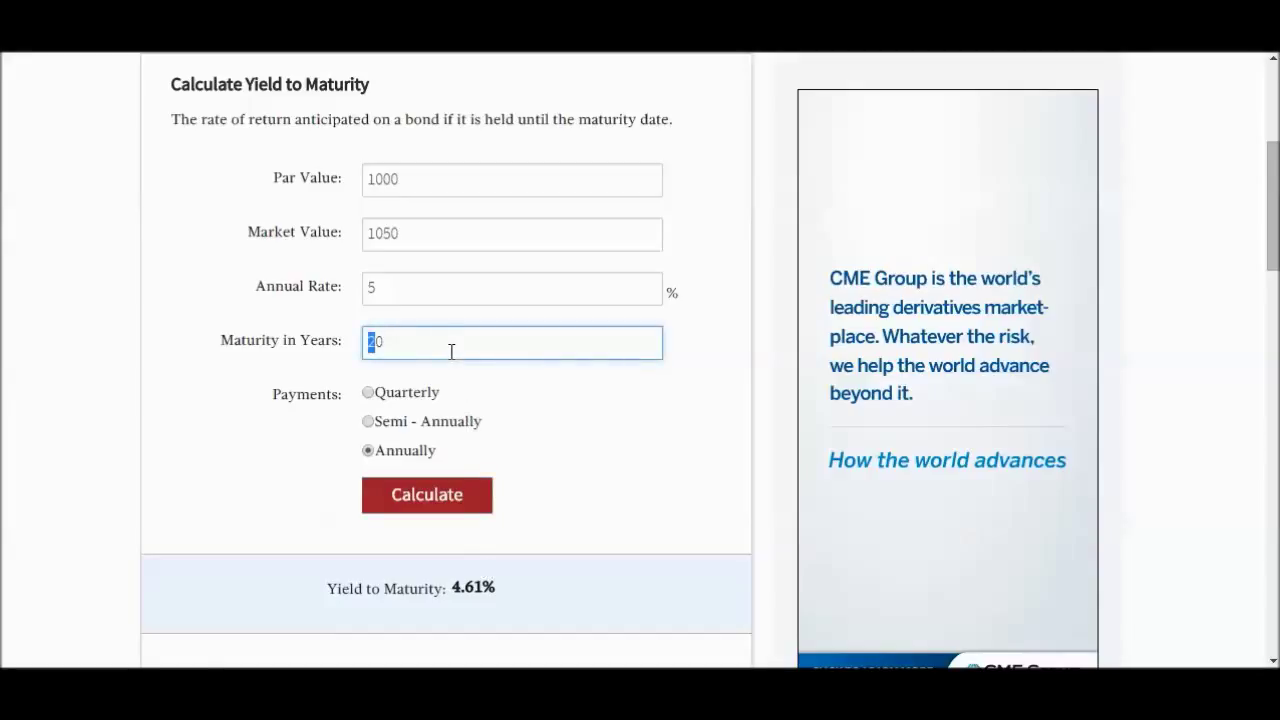
click(426, 494)
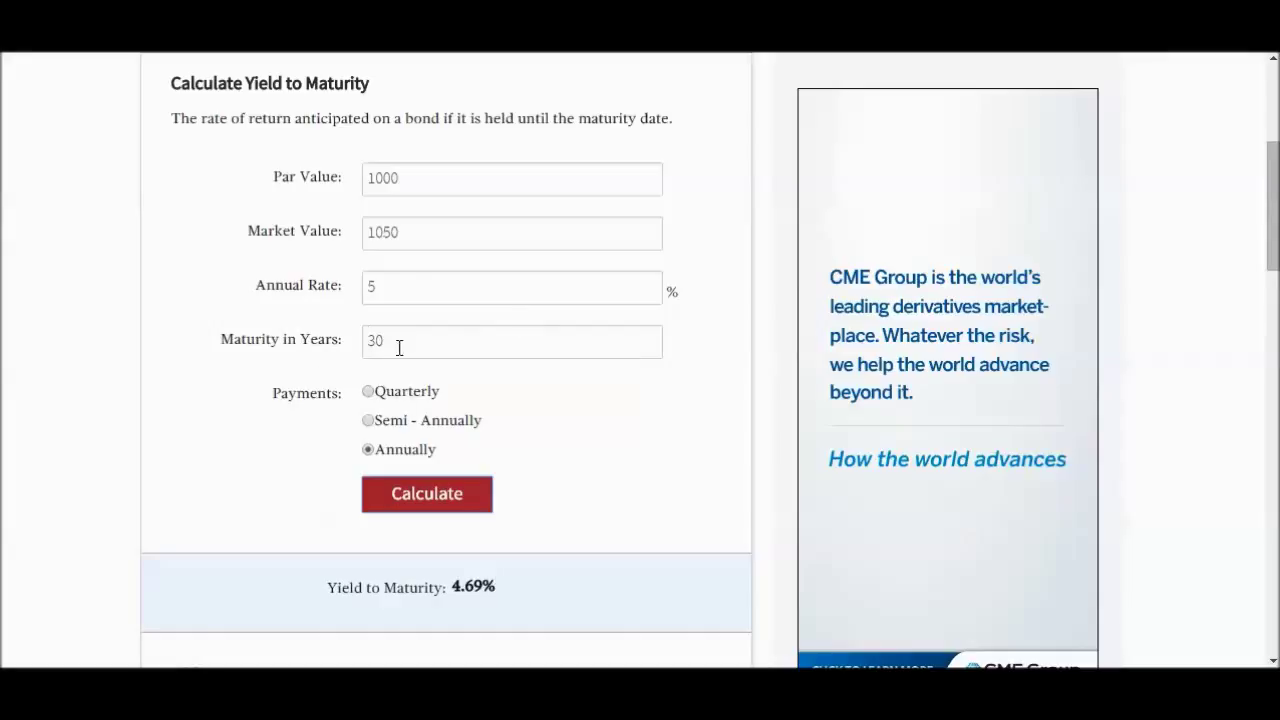
mouse_move(400, 302)
text(10)
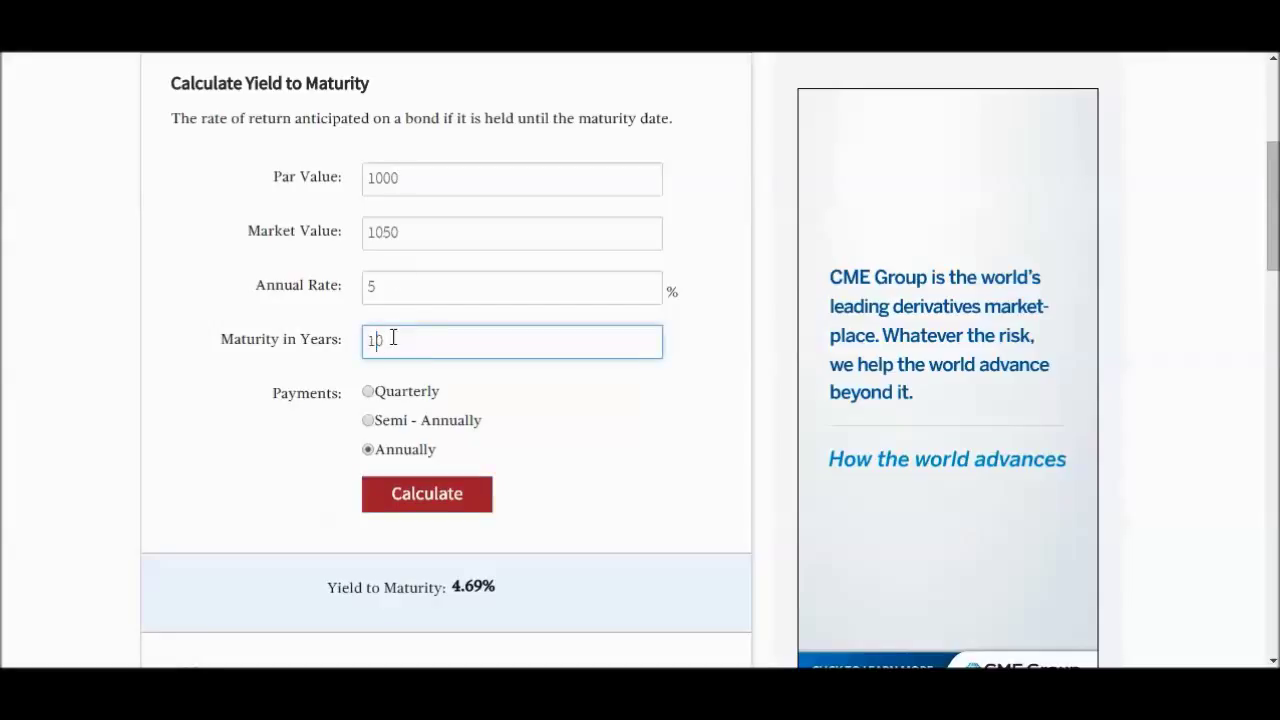
click(426, 492)
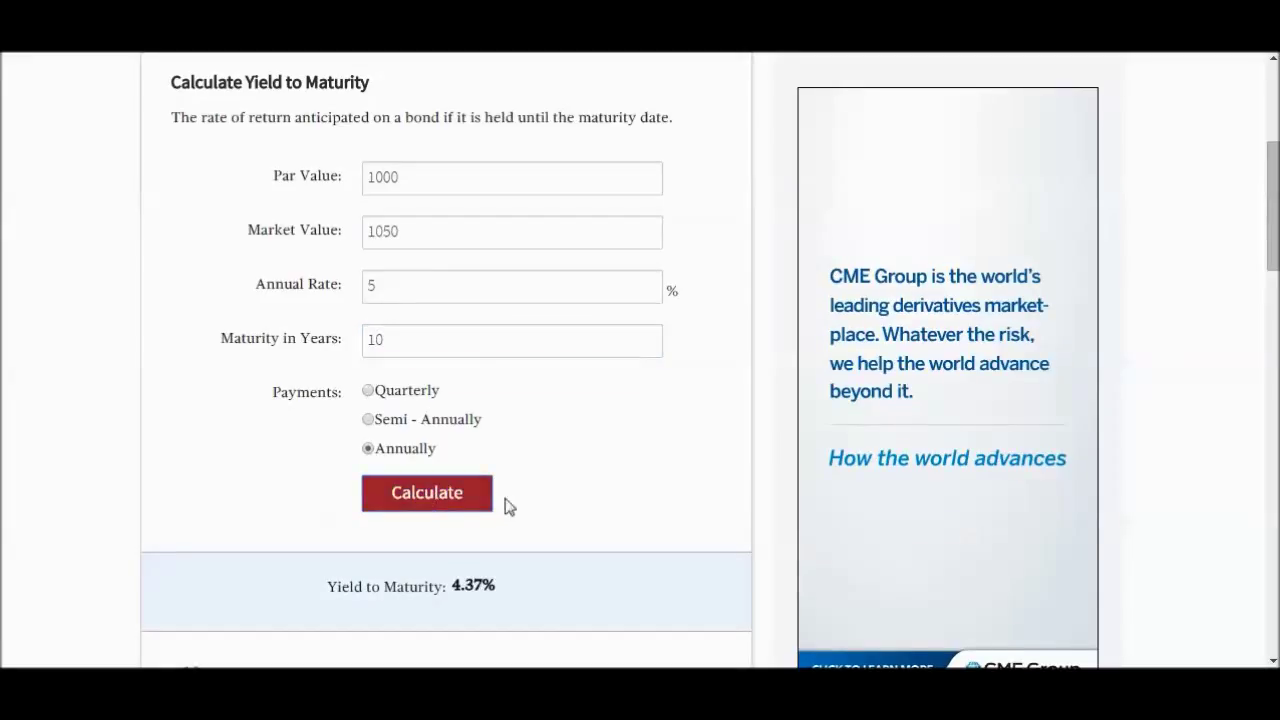
mouse_move(316, 230)
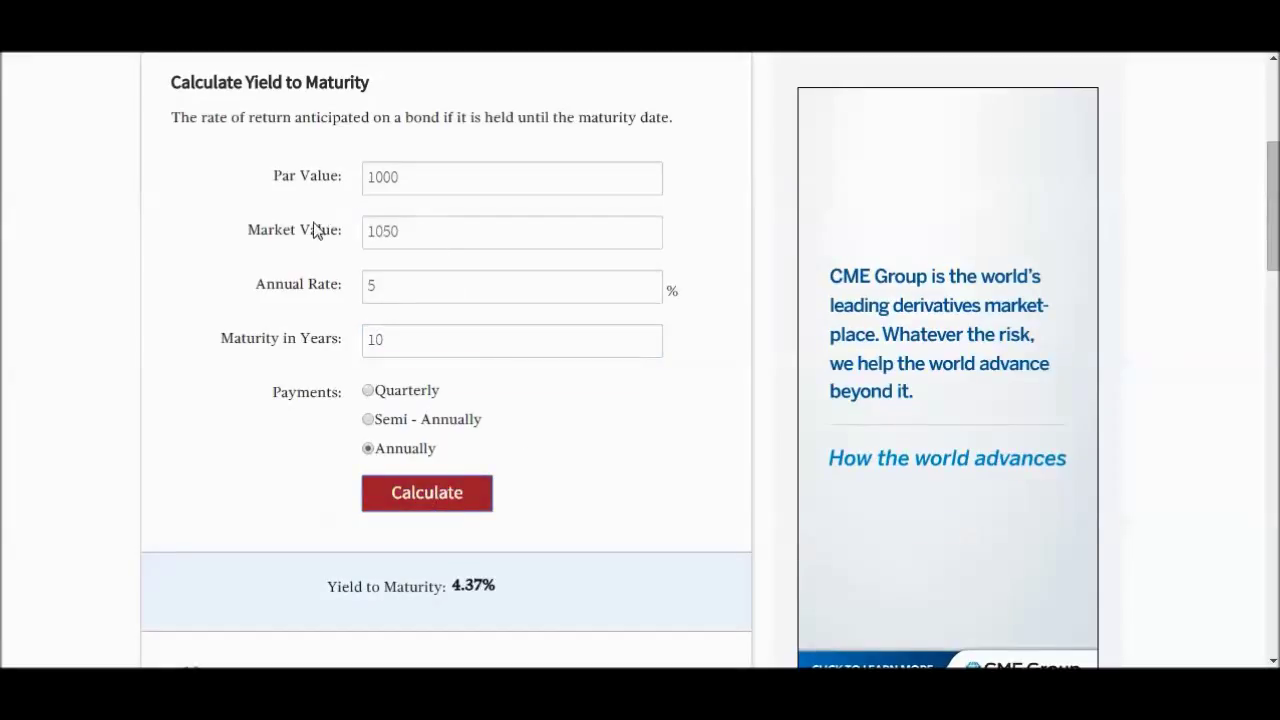
mouse_move(518, 318)
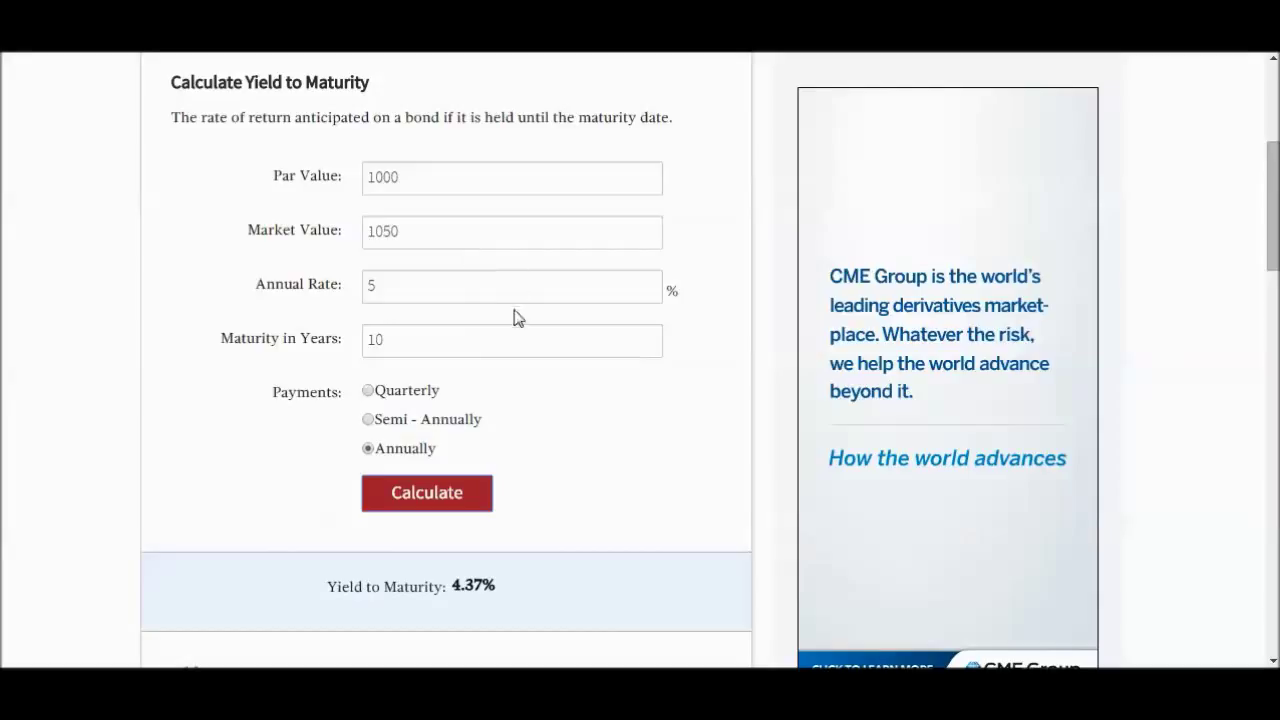
mouse_move(476, 326)
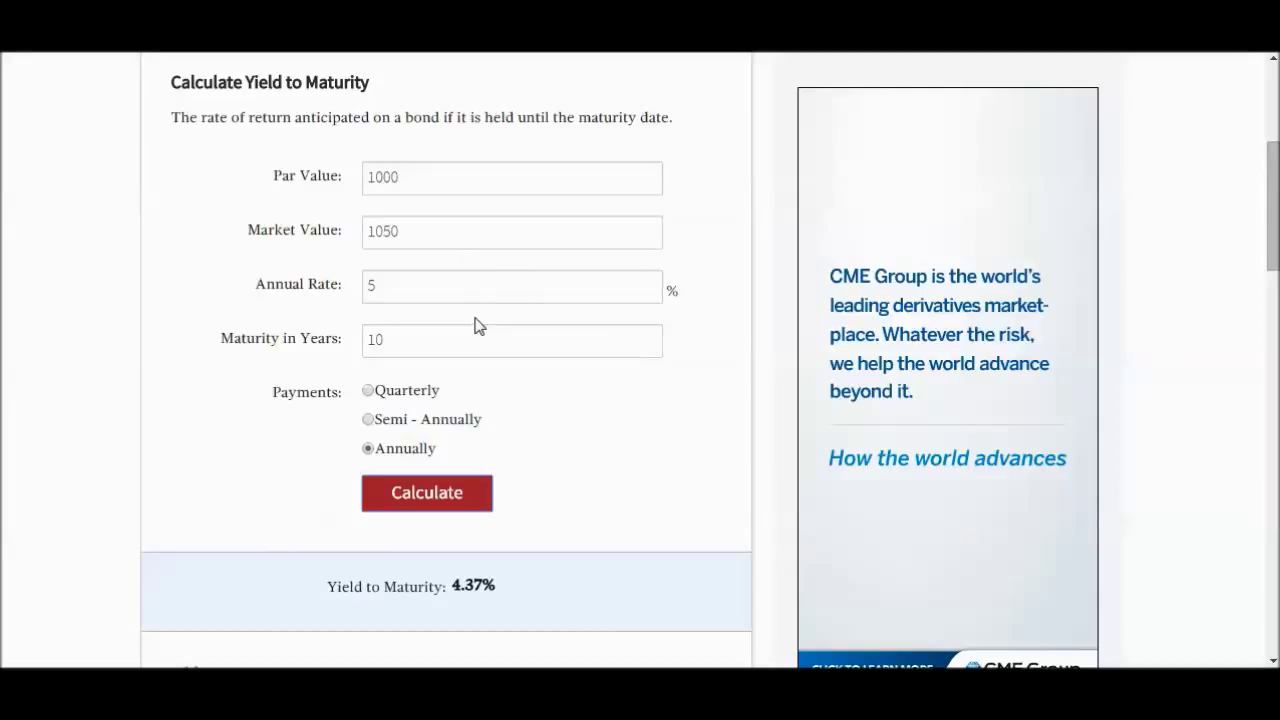
mouse_move(516, 188)
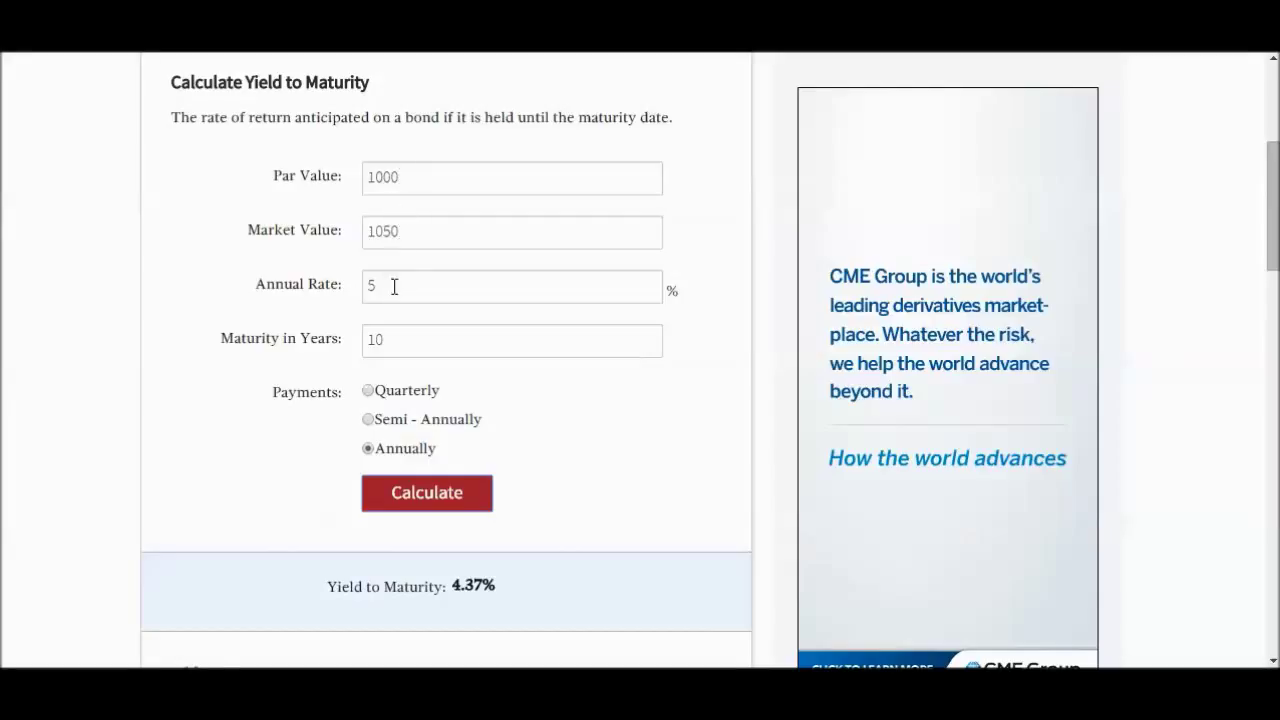
Recalculate for a 7% rate, 12-year bond, giving 6.39%
click(512, 286)
text(7)
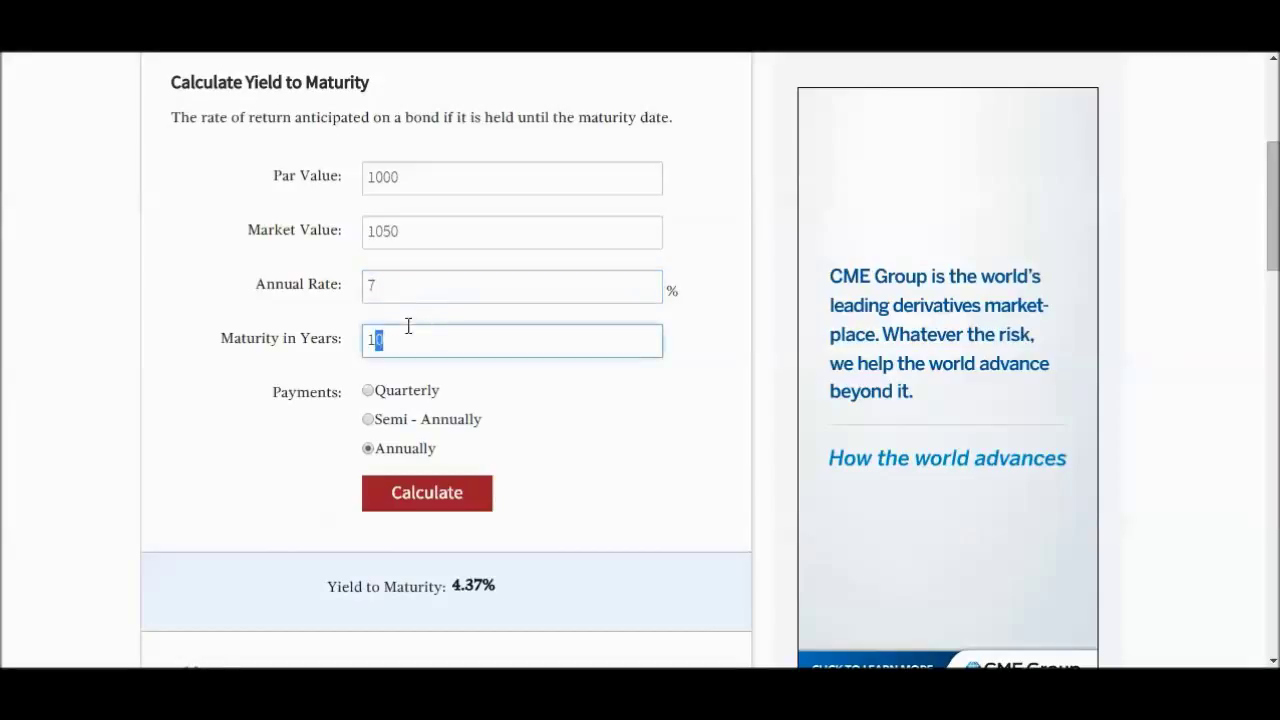
text(2)
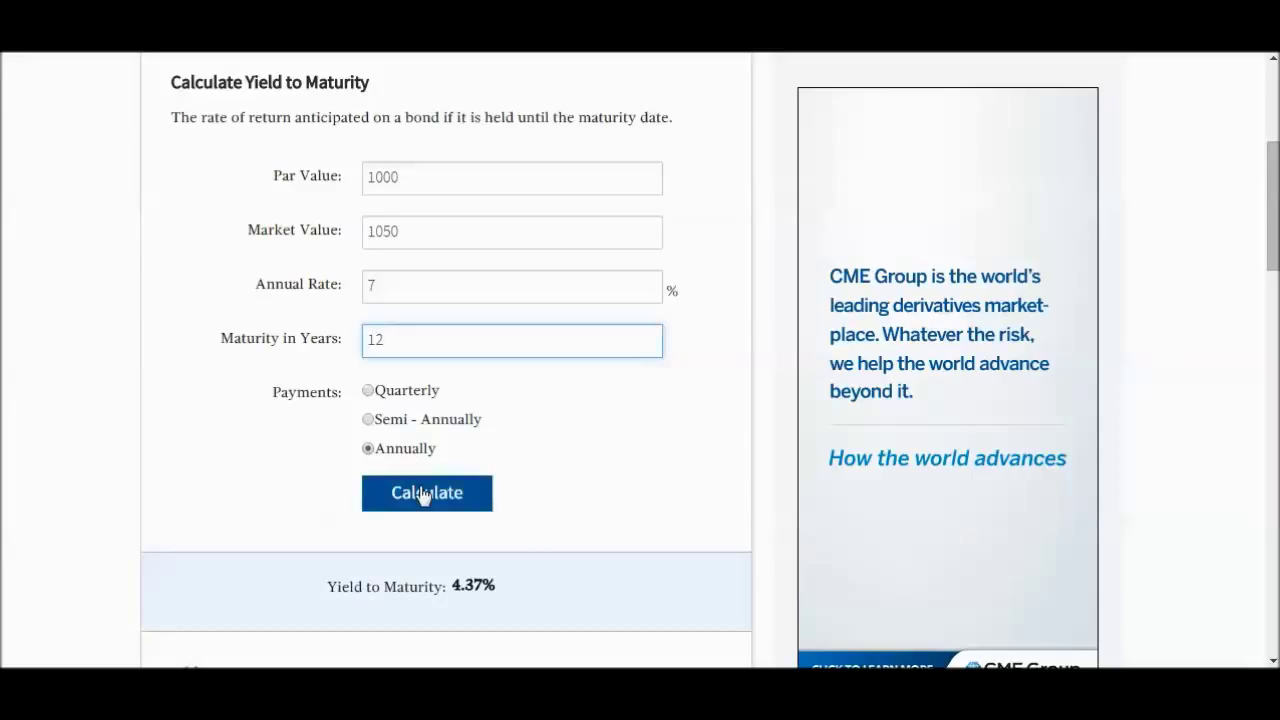
click(426, 492)
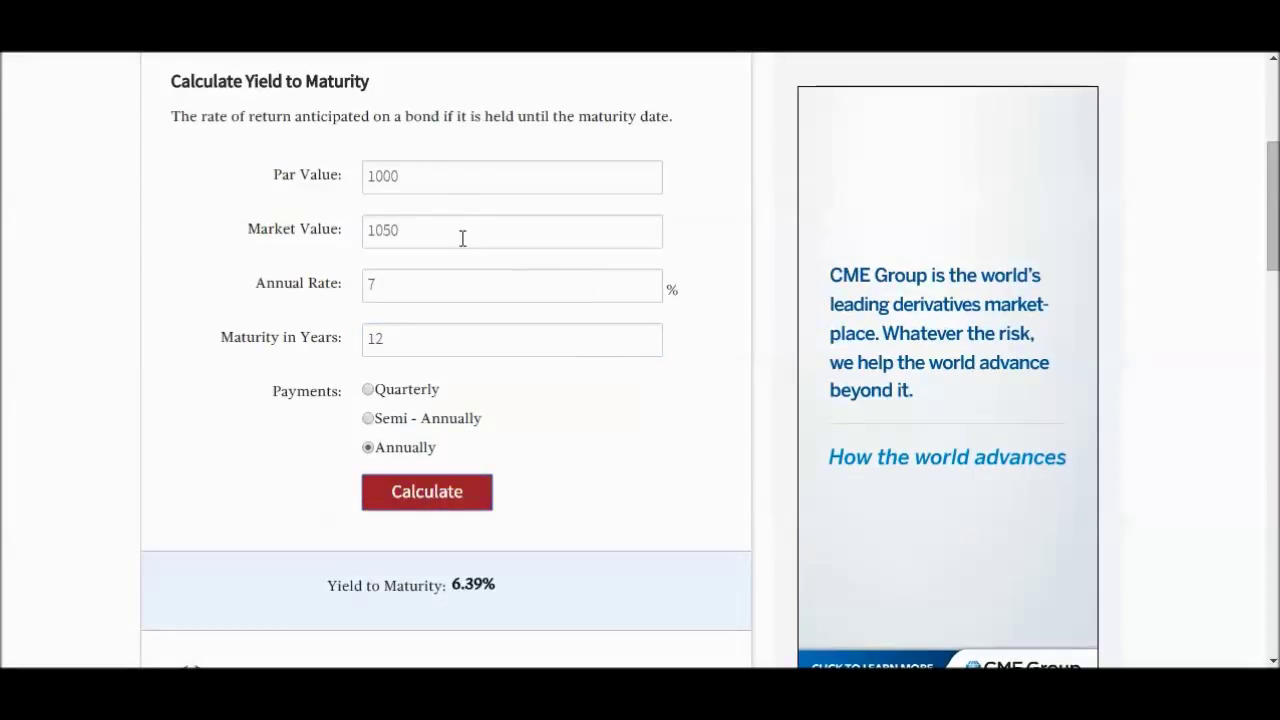
Calculate YTM for par 1025, market 1150, 6.5% rate, 23 years, giving 5.55%
click(512, 232)
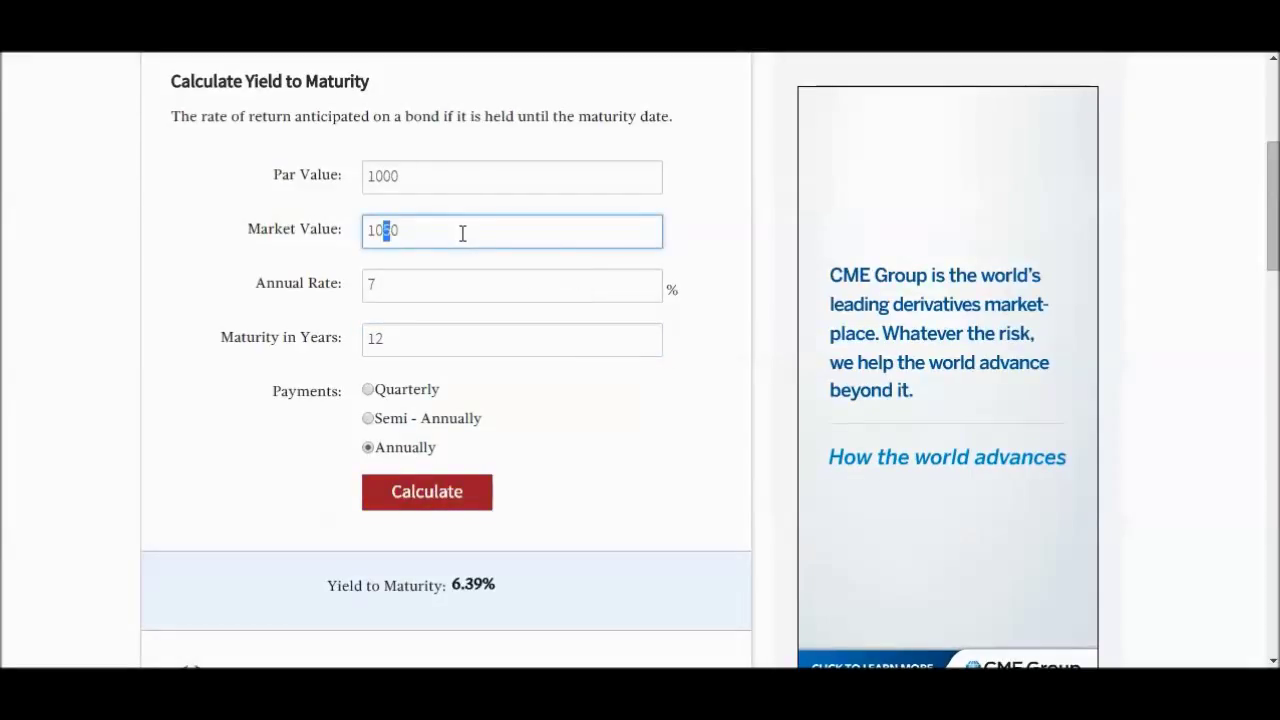
text(1150)
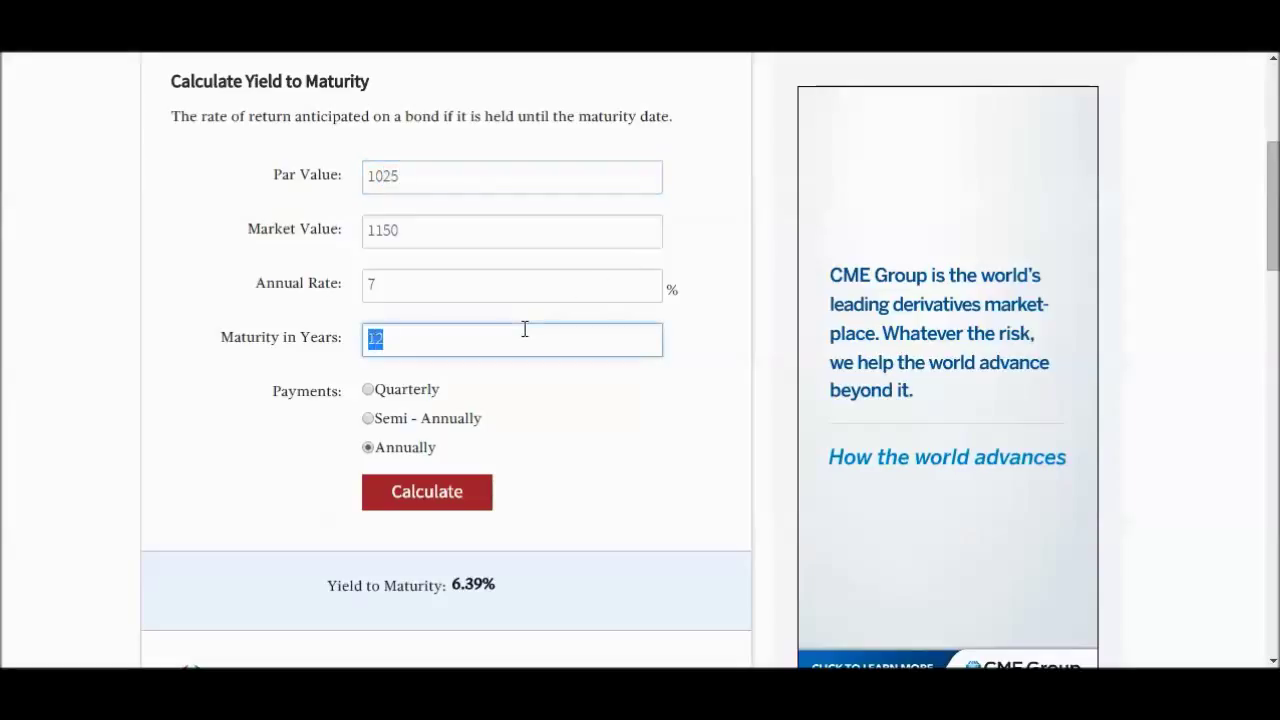
text(23)
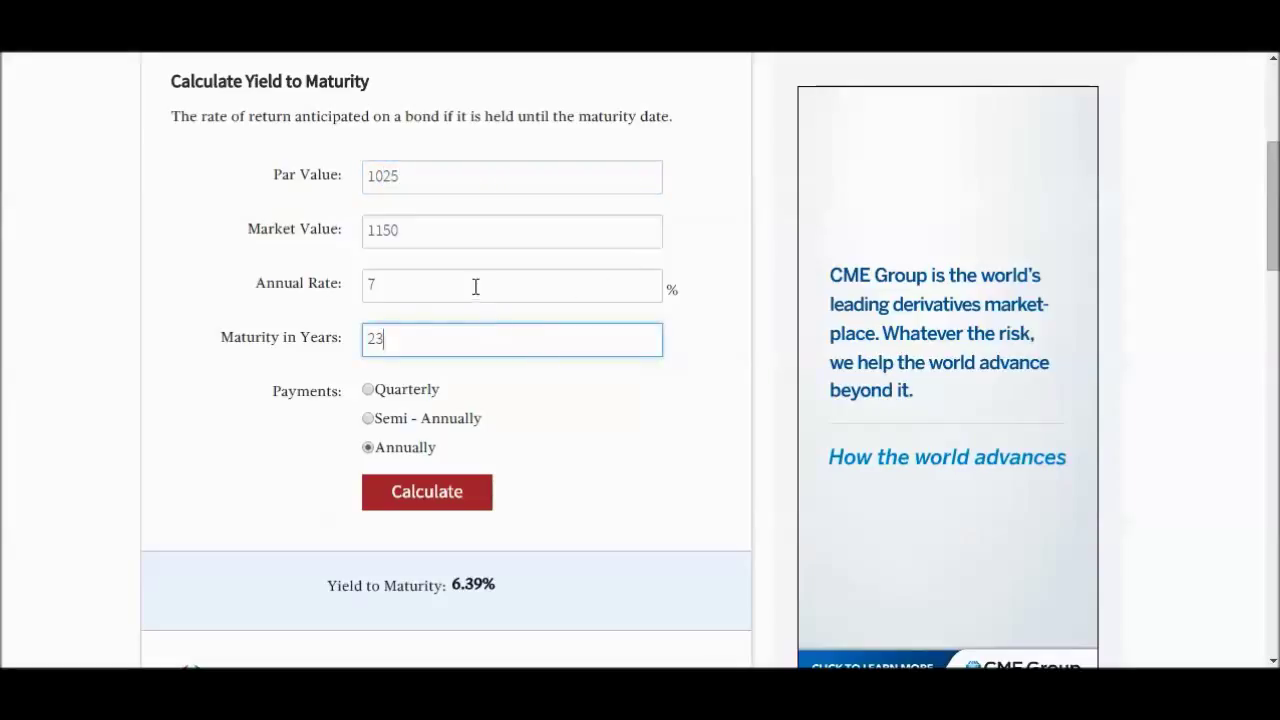
text(6.5)
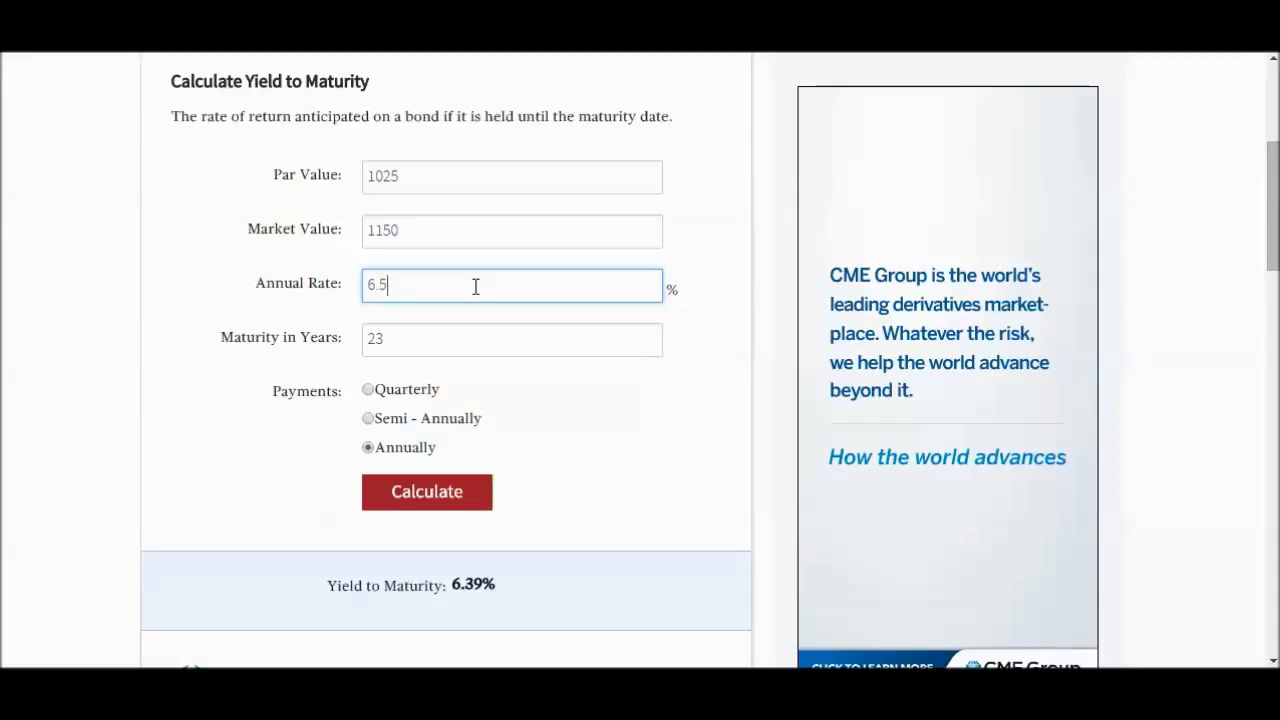
click(428, 492)
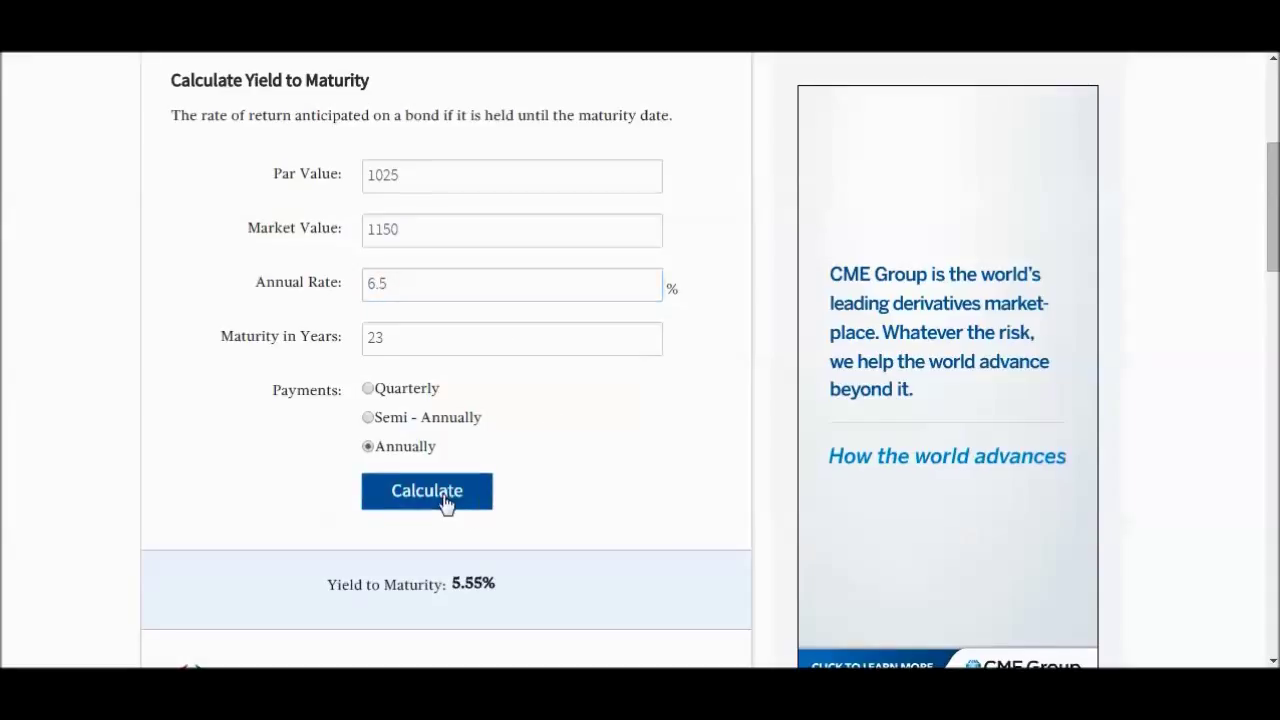
click(426, 490)
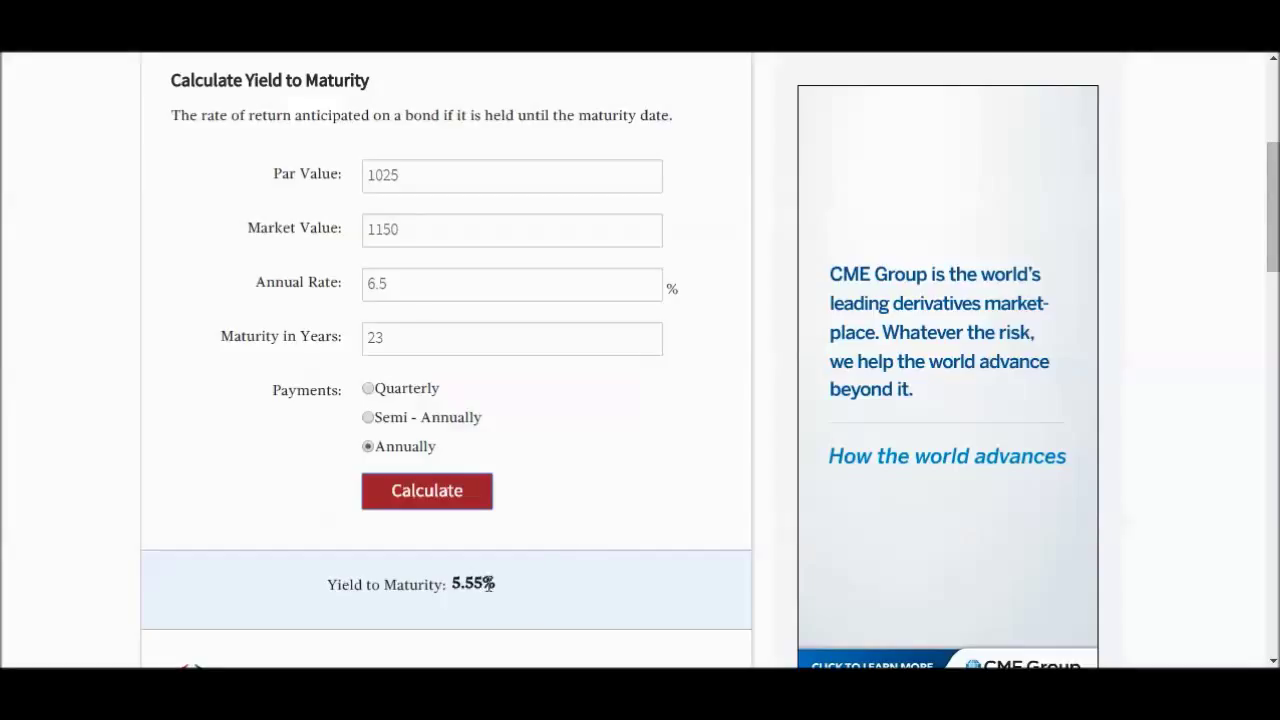
mouse_move(510, 572)
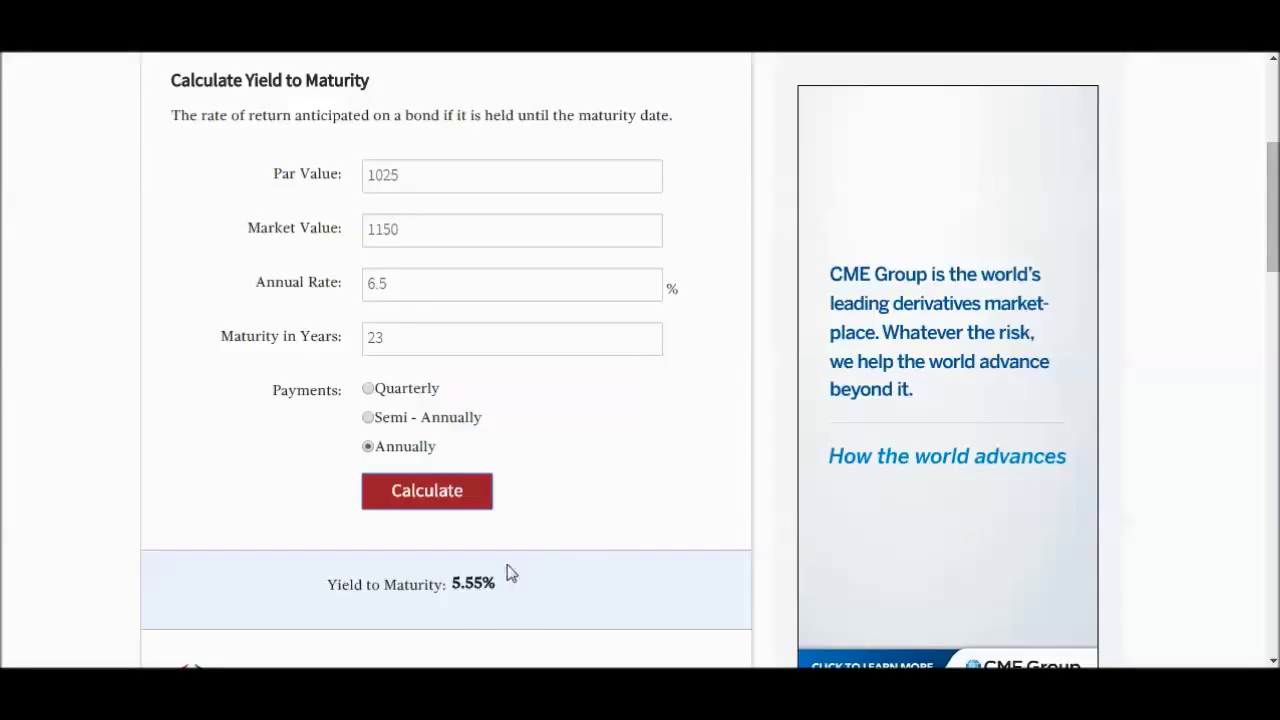
mouse_move(704, 370)
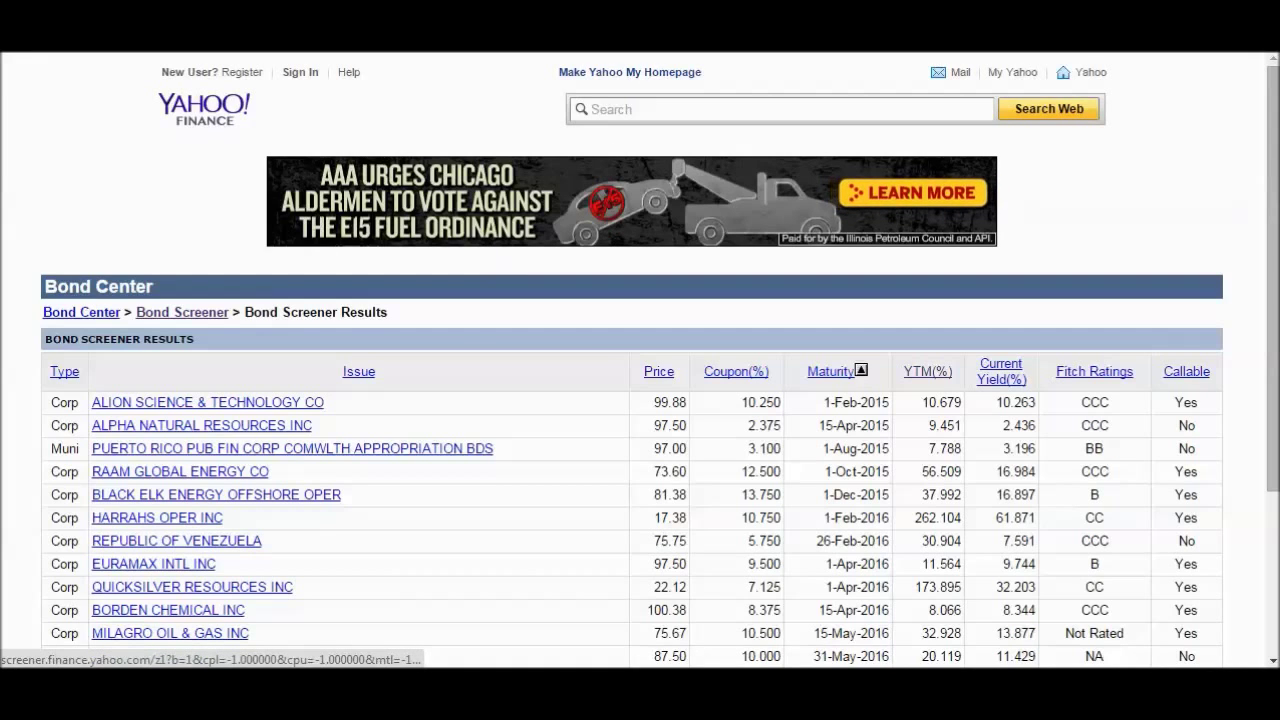
Return to the screener criteria and run the search with a 7.00 minimum YTM
click(180, 312)
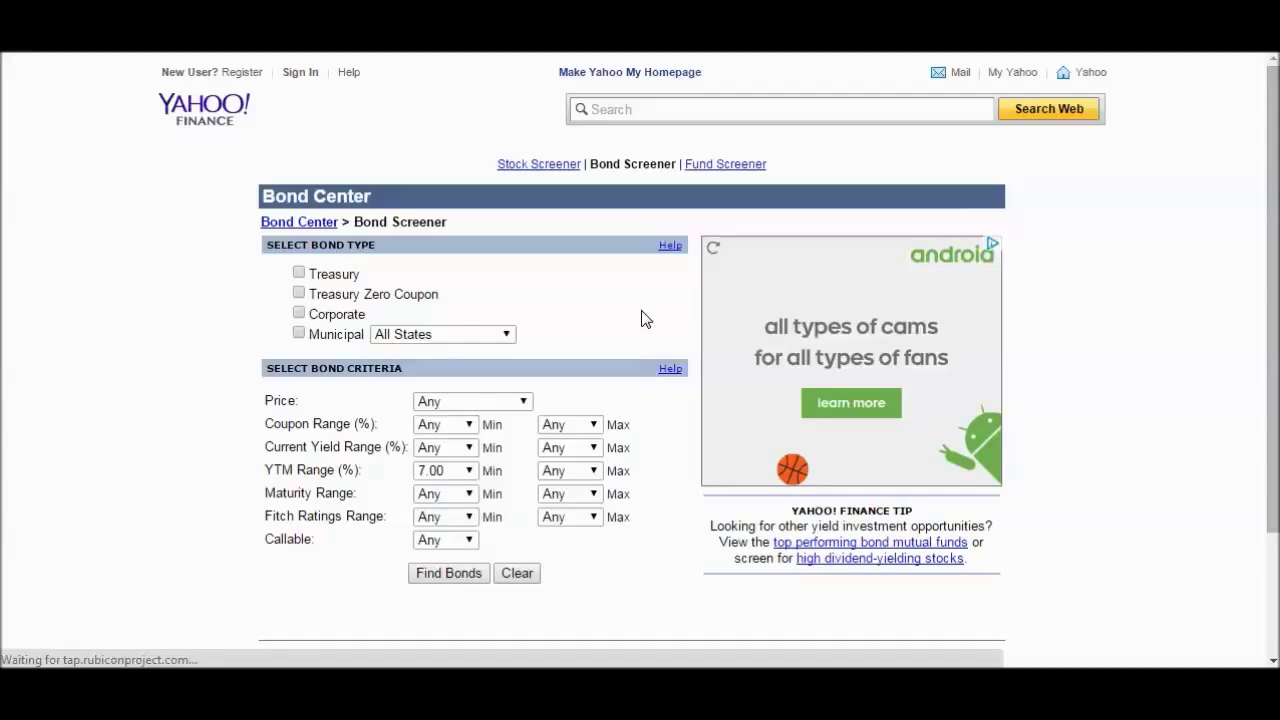
mouse_move(240, 348)
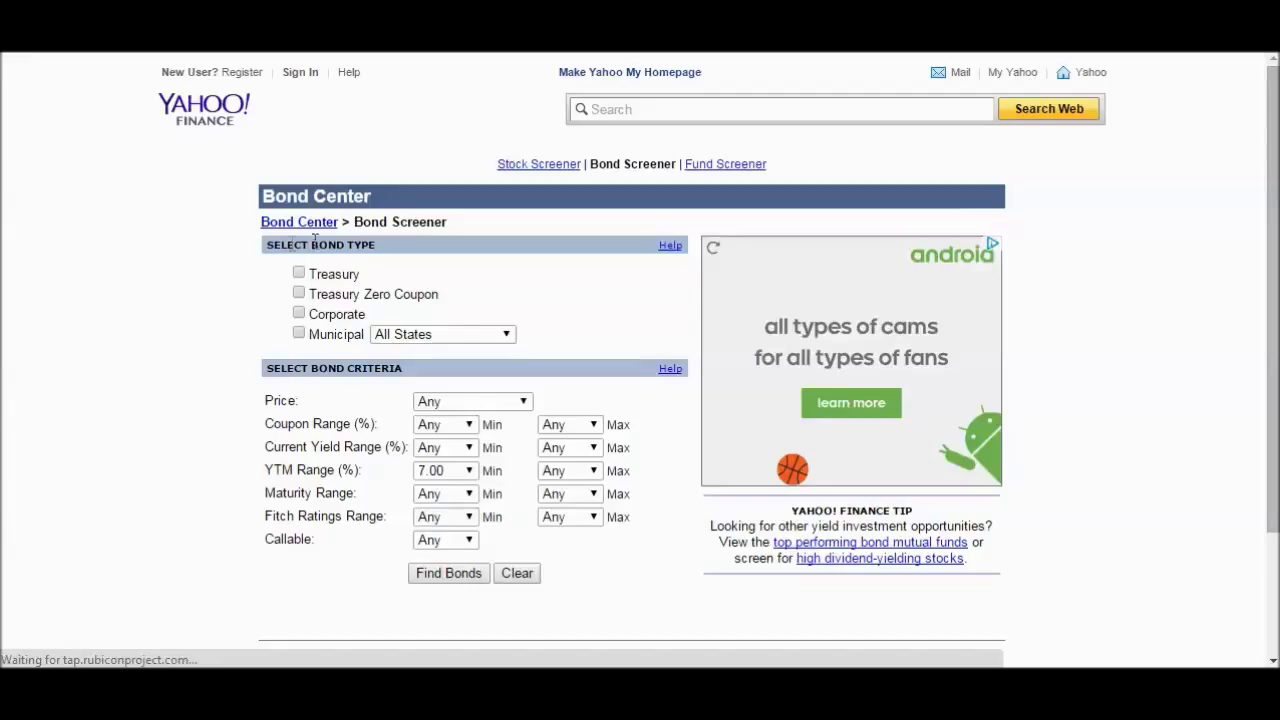
scroll(down, 3)
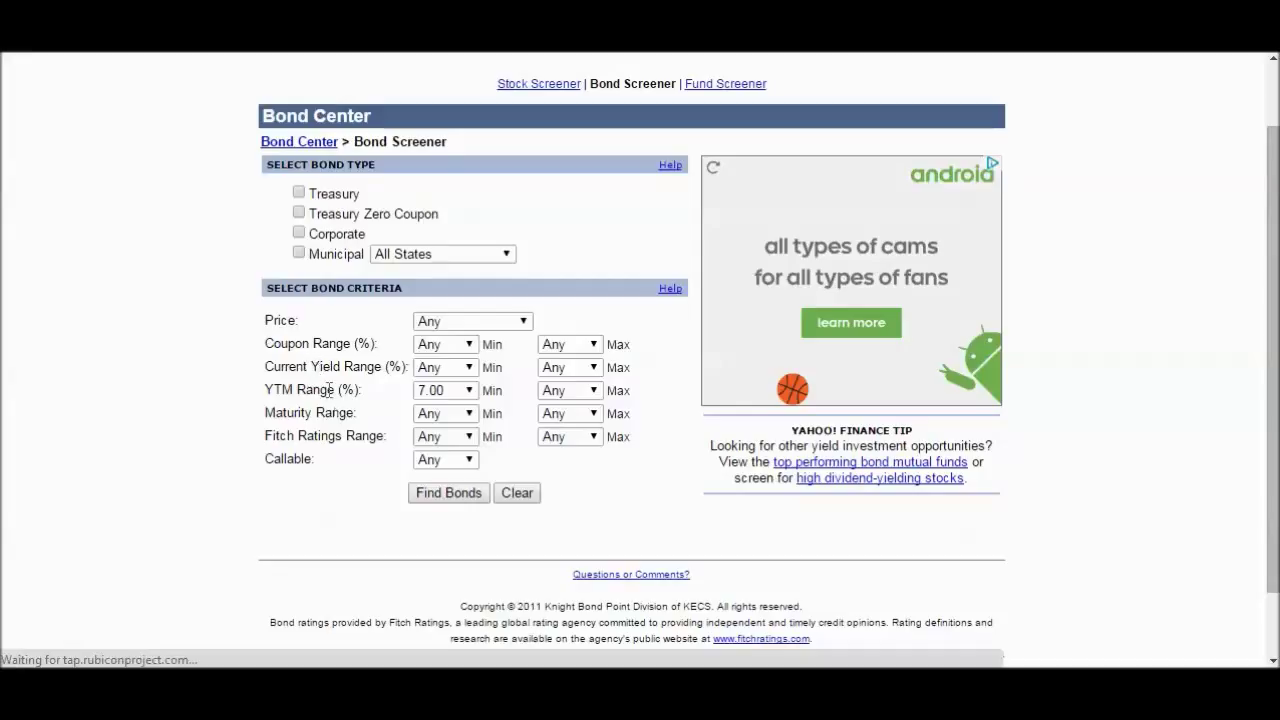
mouse_move(350, 500)
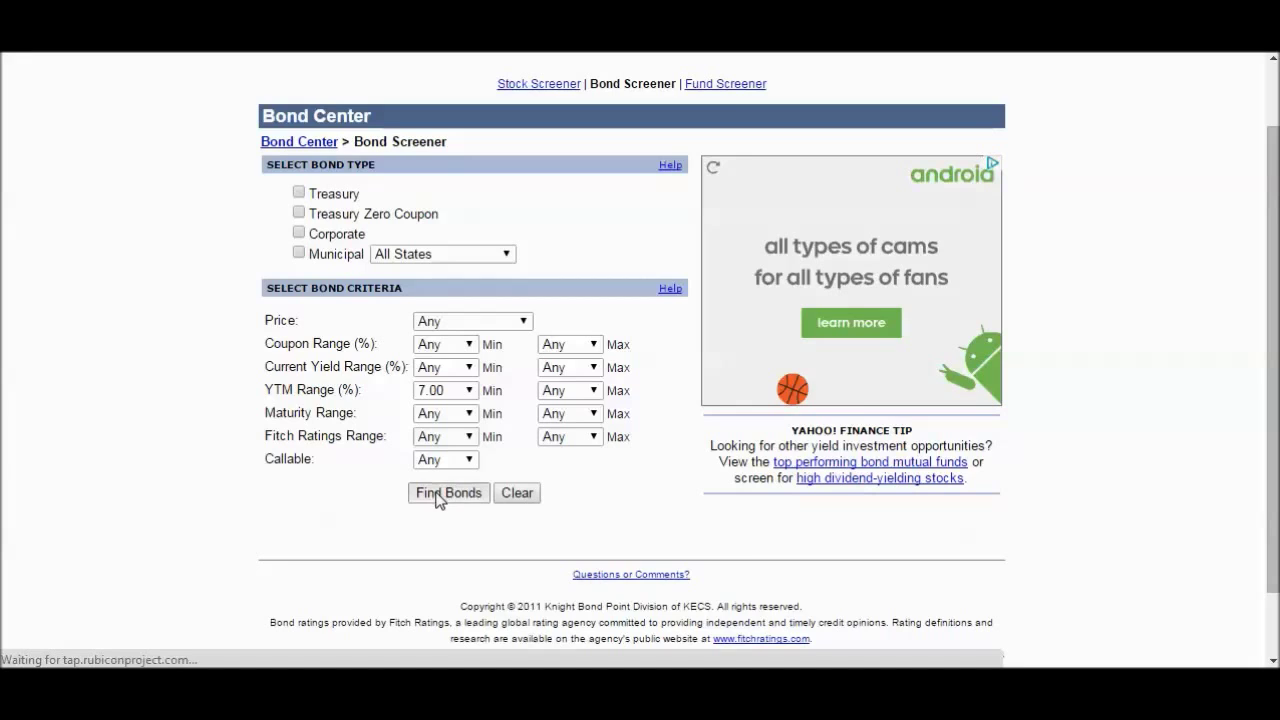
click(448, 492)
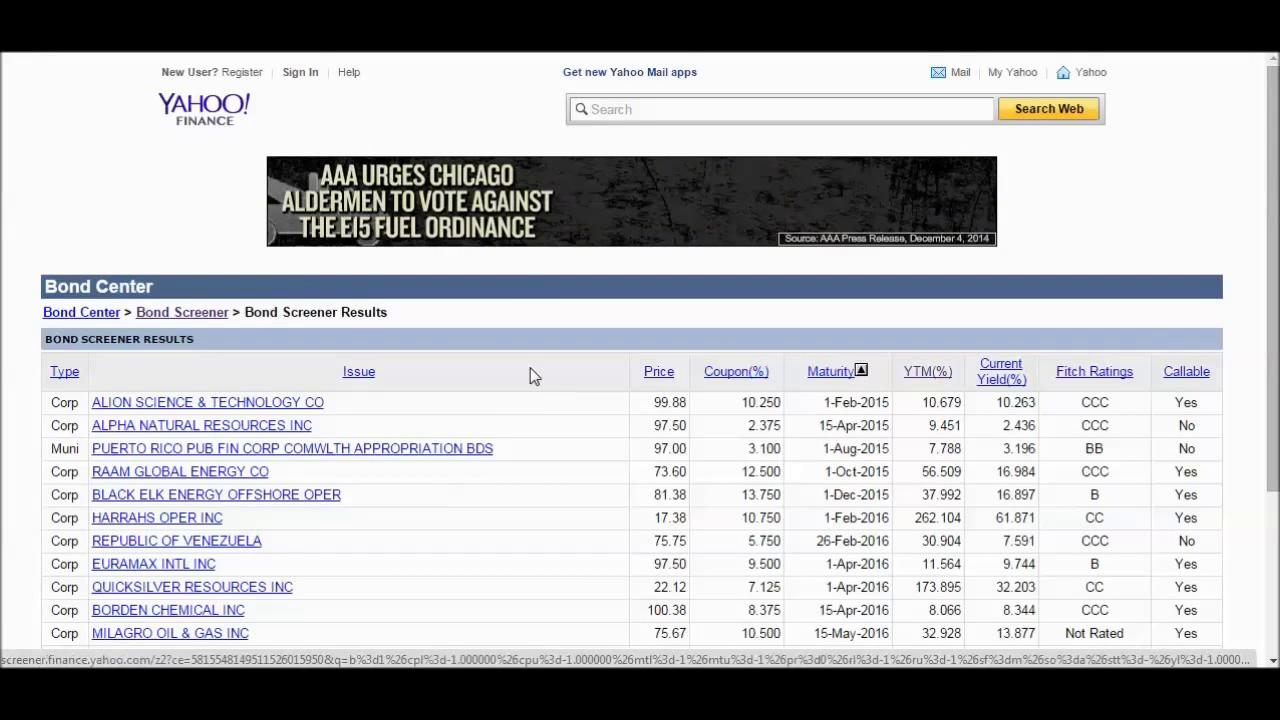
Sort the 967 results by YTM ascending, then descending, then back to ascending
scroll(down, 3)
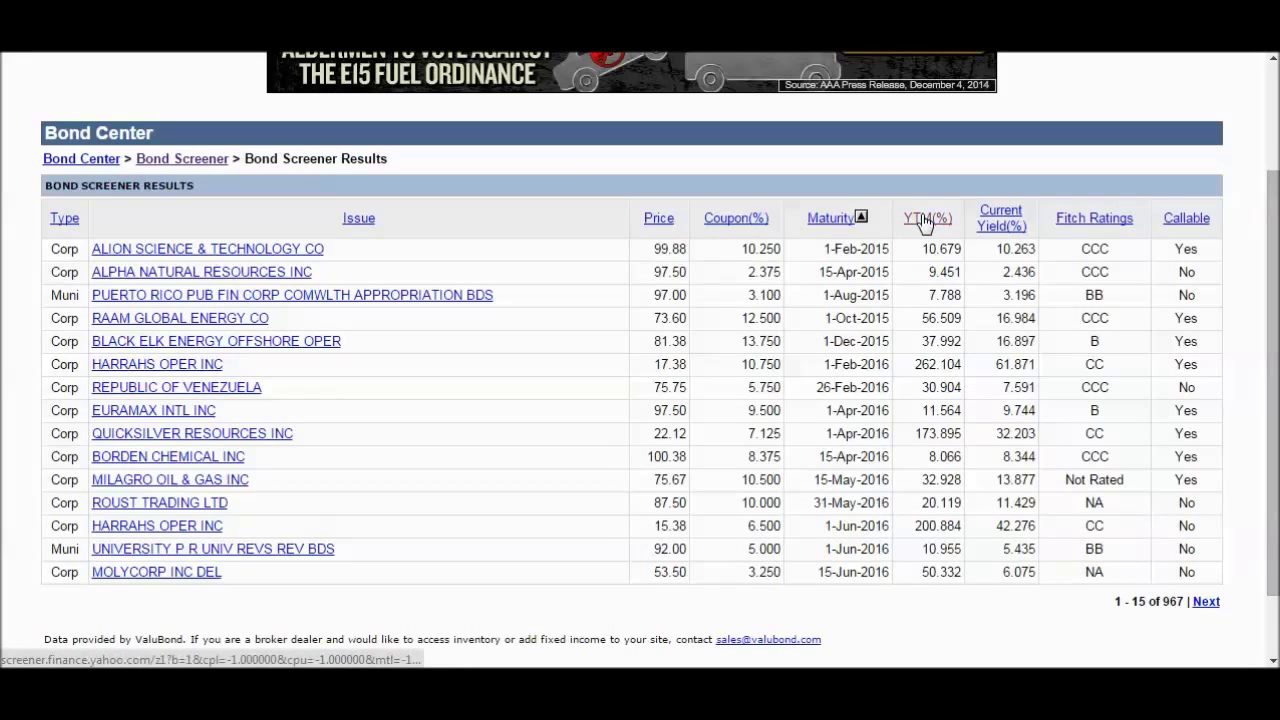
click(924, 218)
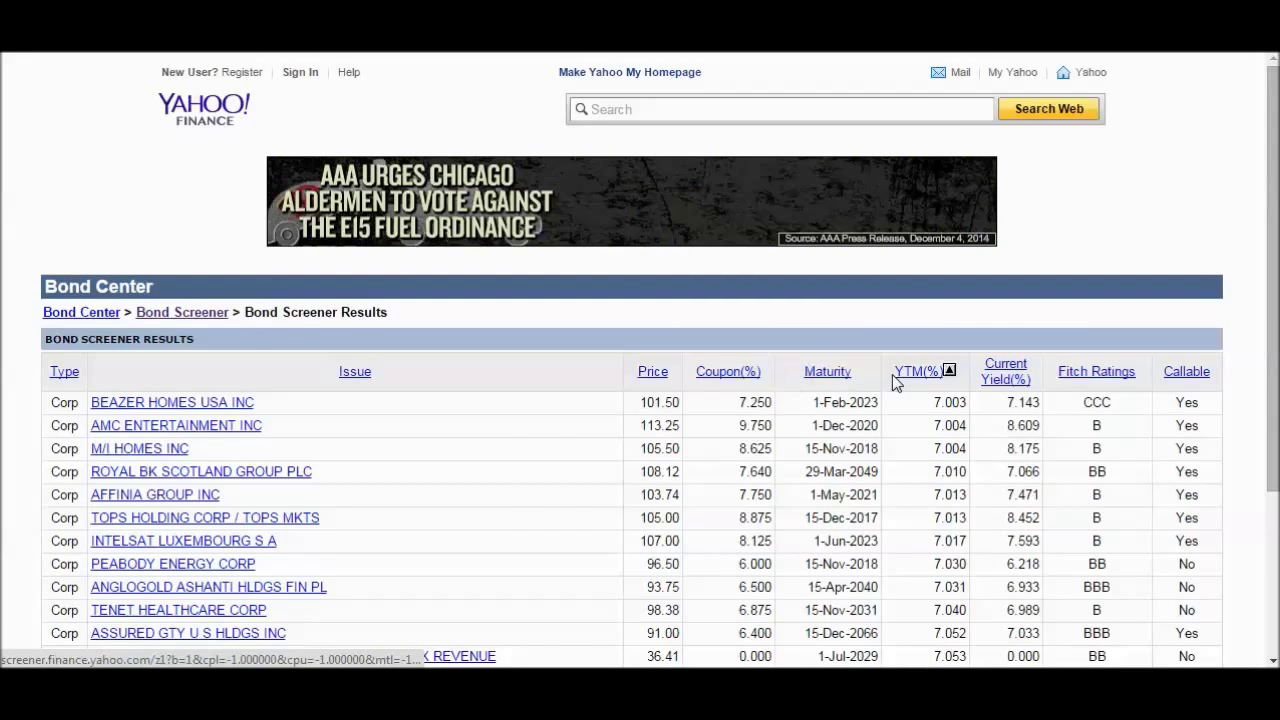
click(916, 370)
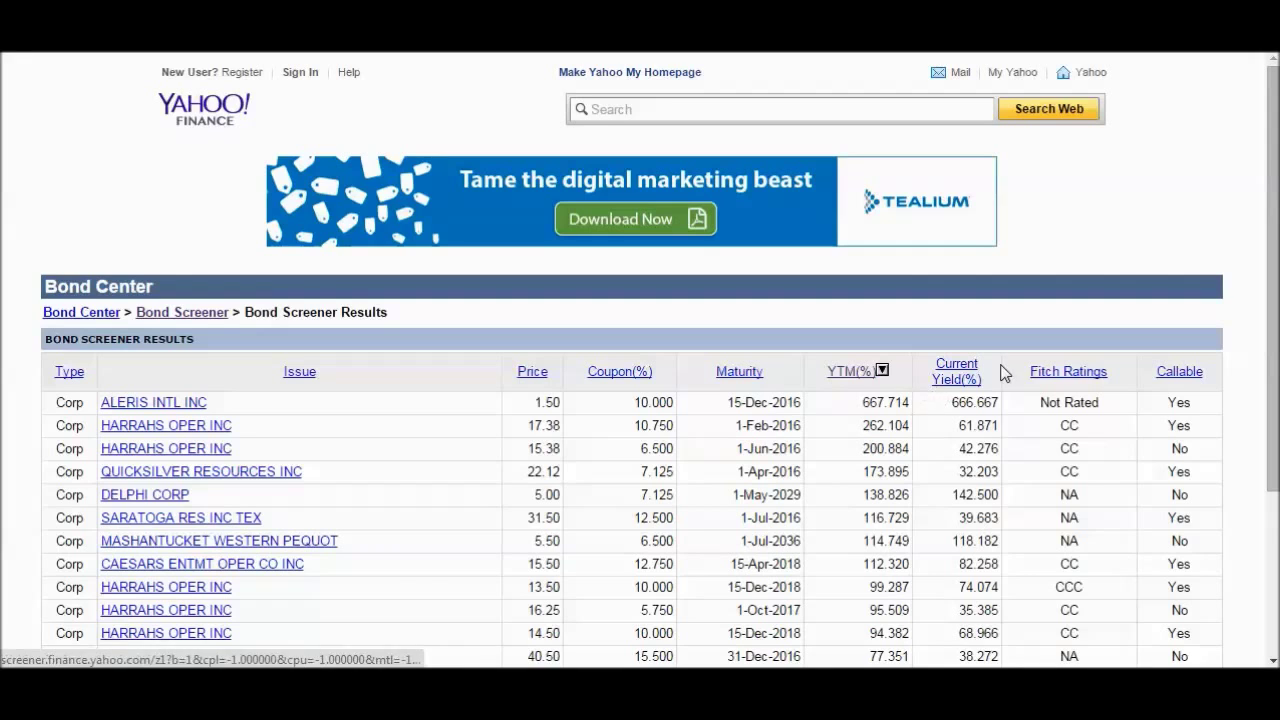
mouse_move(856, 378)
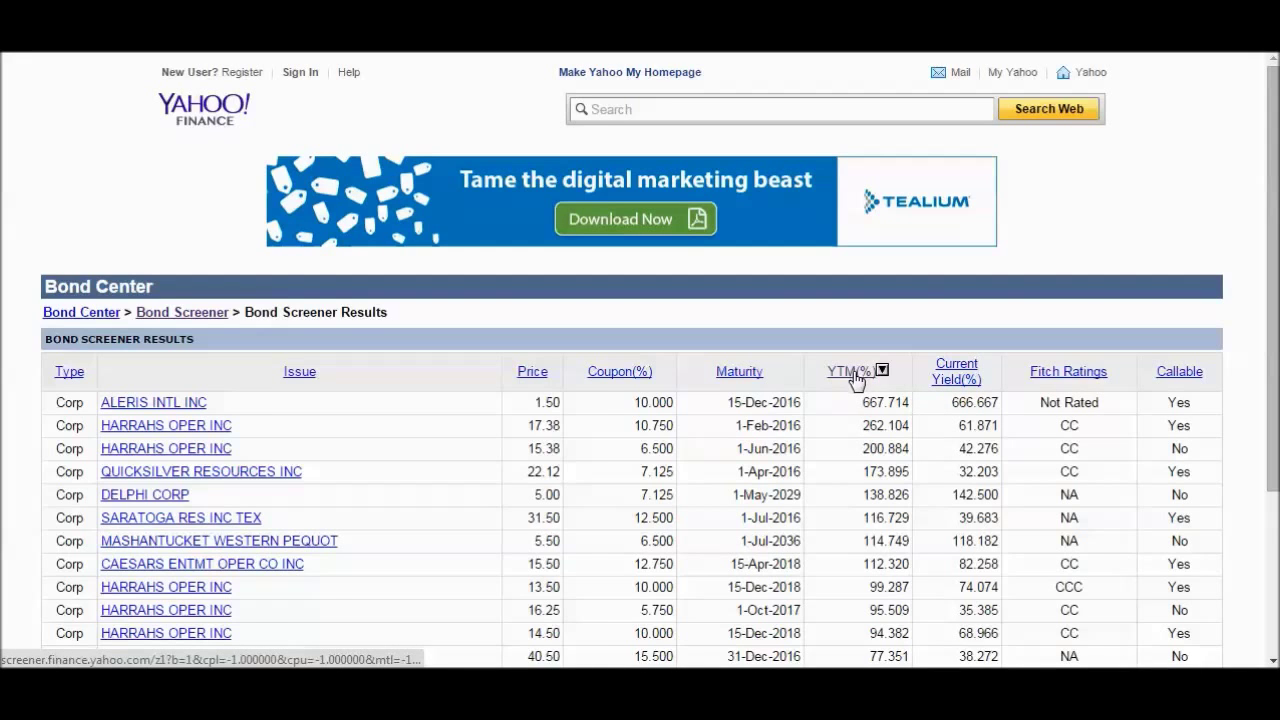
click(848, 370)
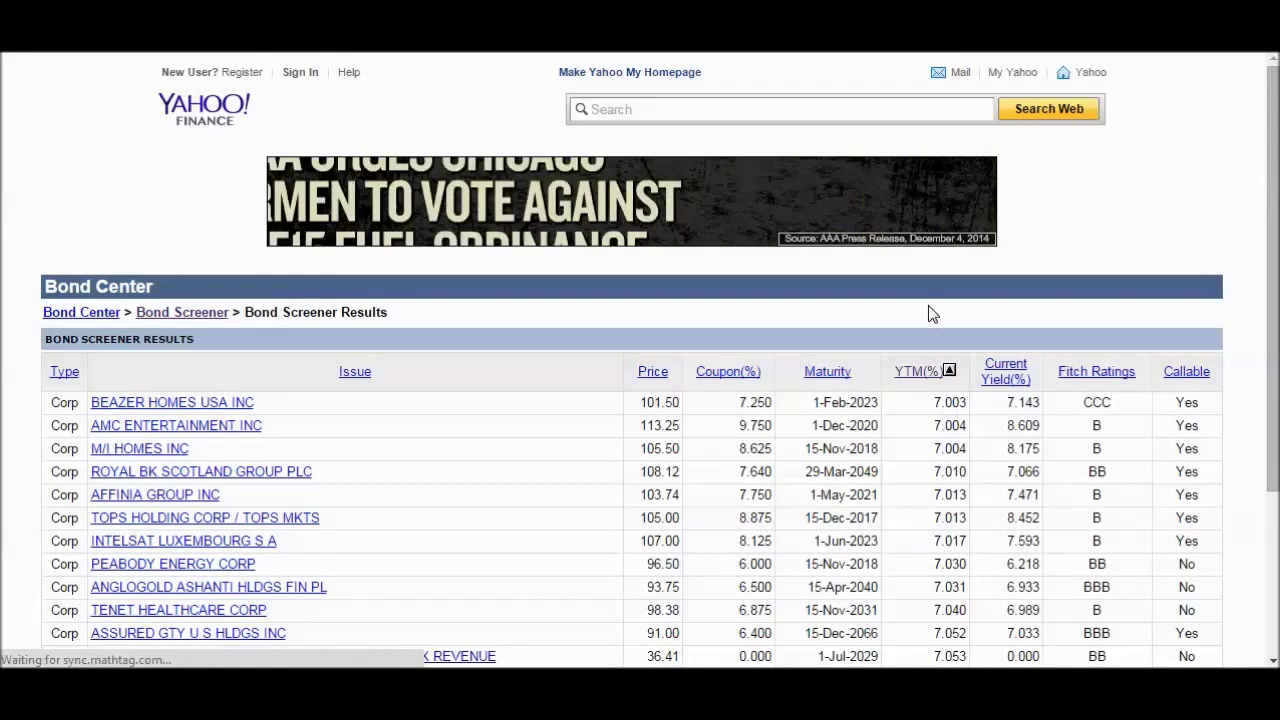
scroll(down, 3)
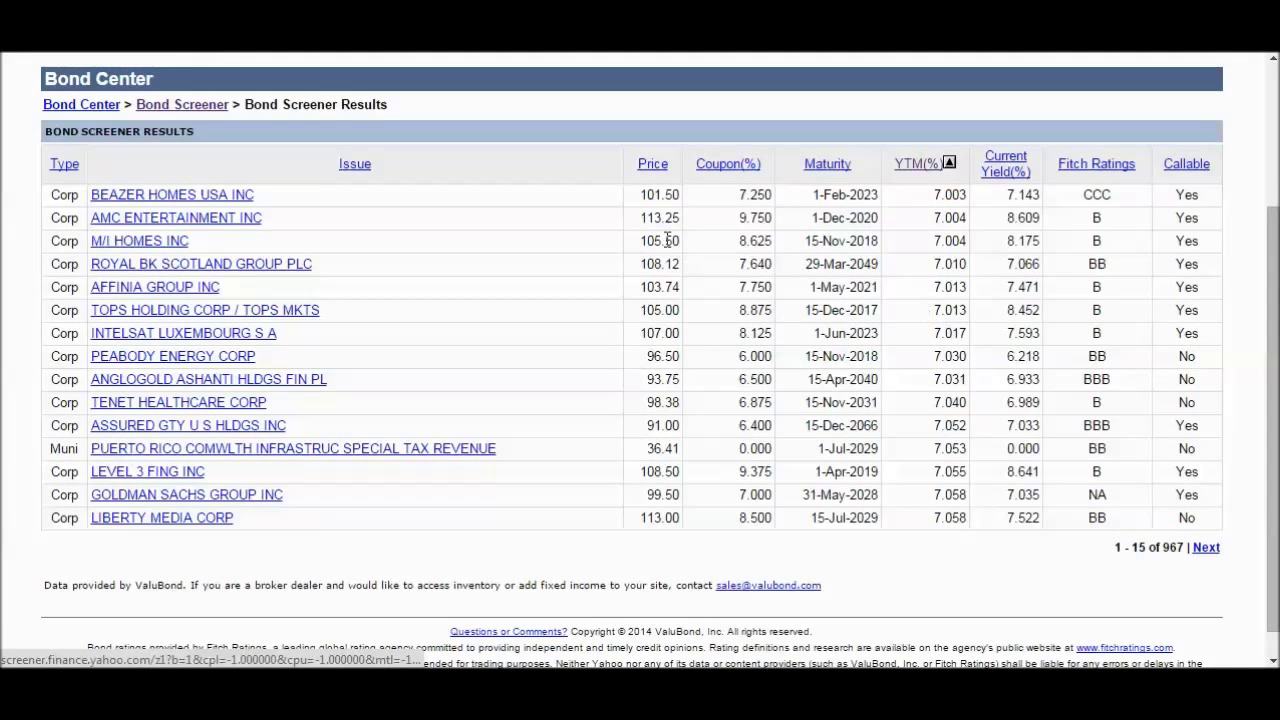
mouse_move(796, 258)
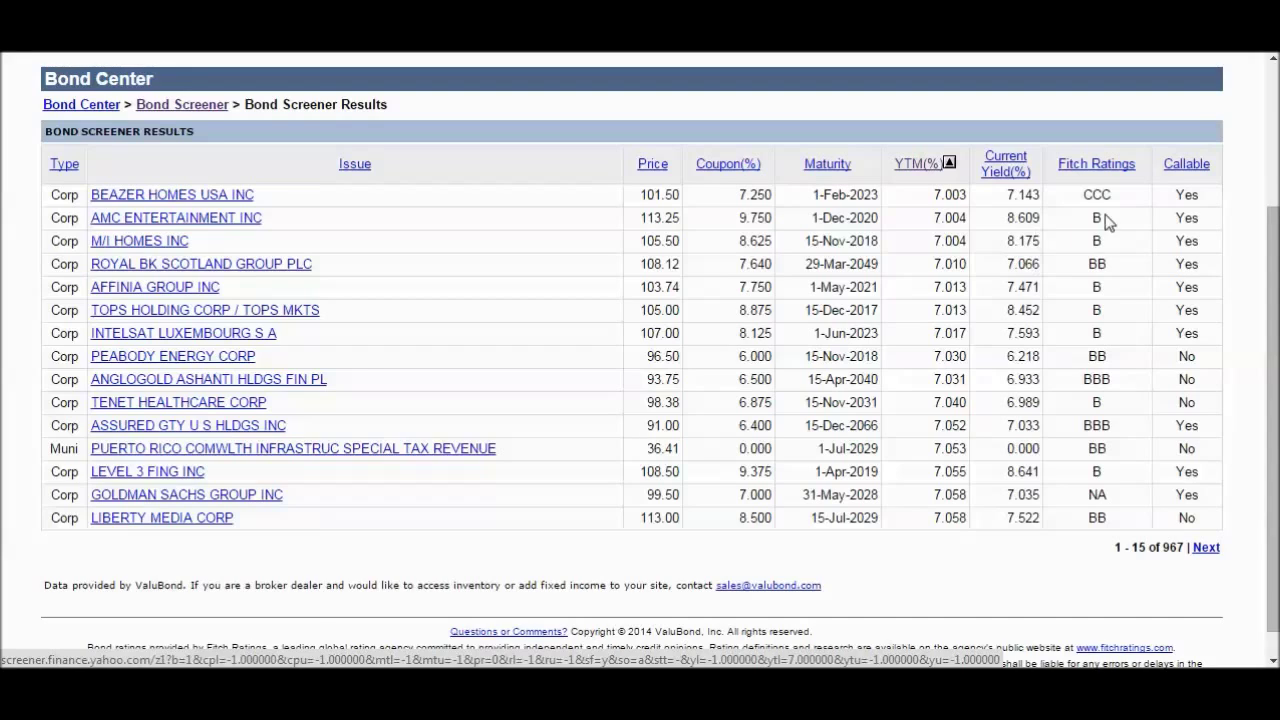
mouse_move(1196, 190)
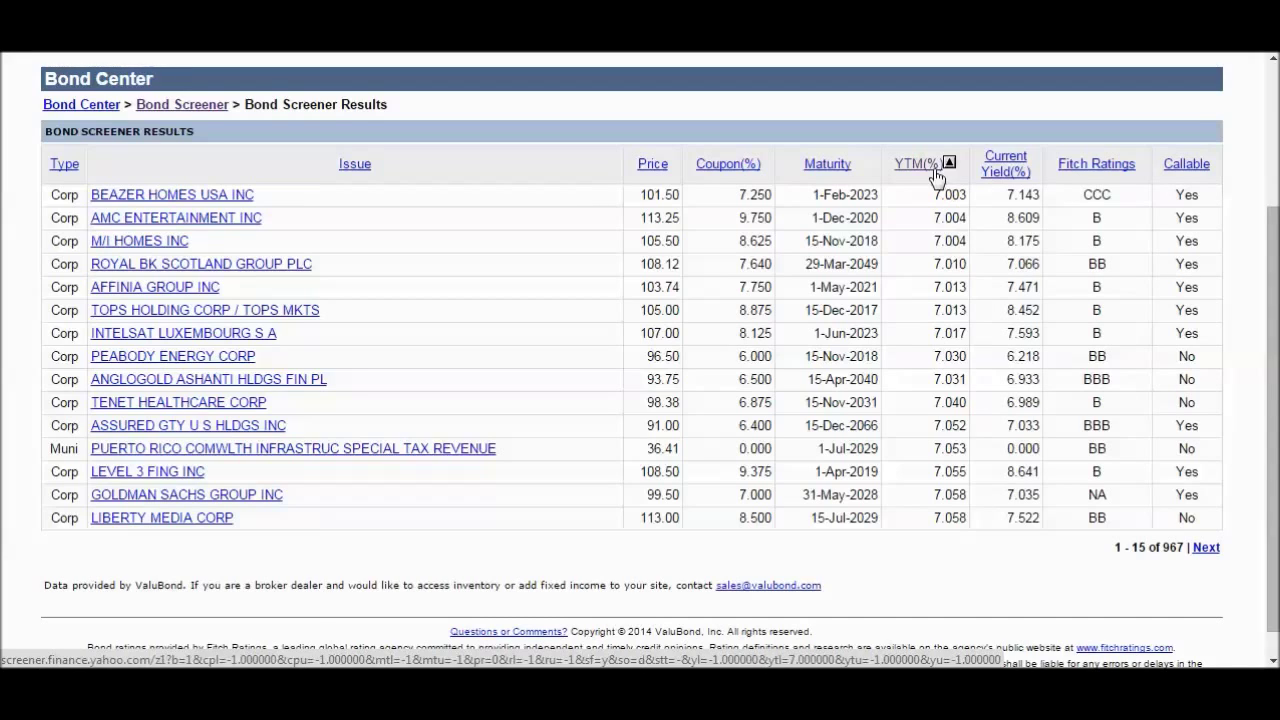
mouse_move(924, 280)
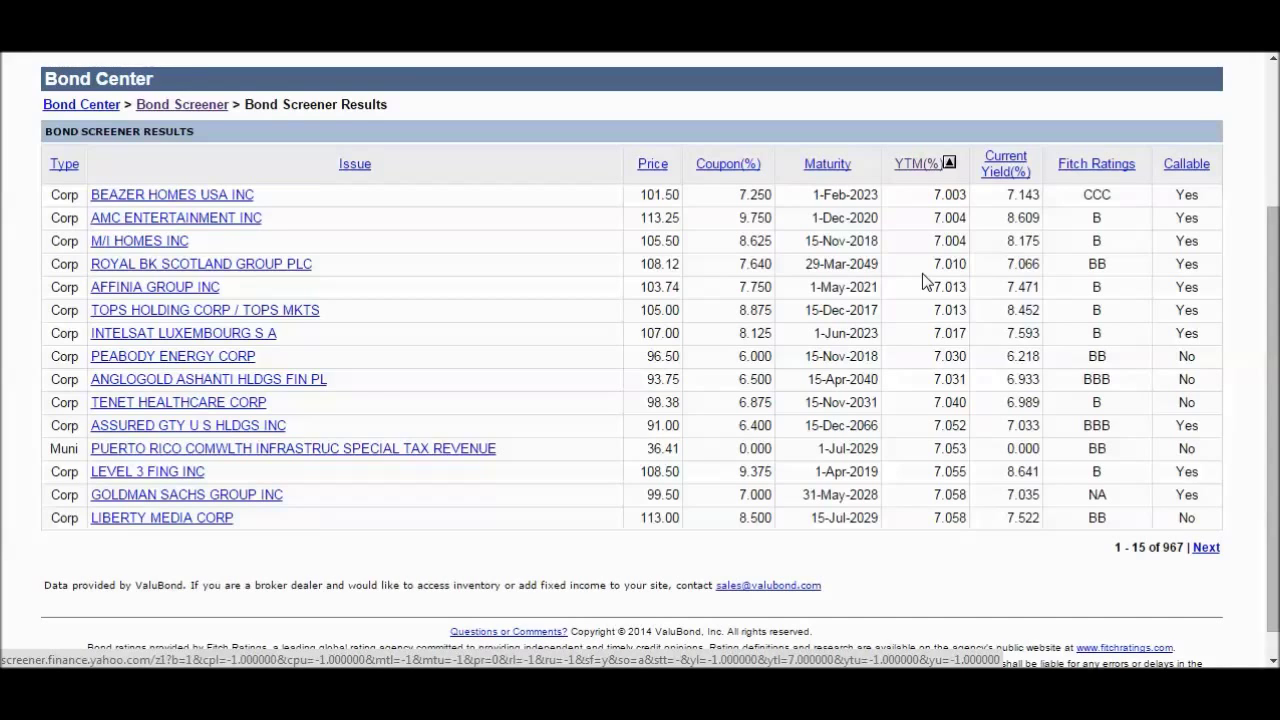
mouse_move(918, 196)
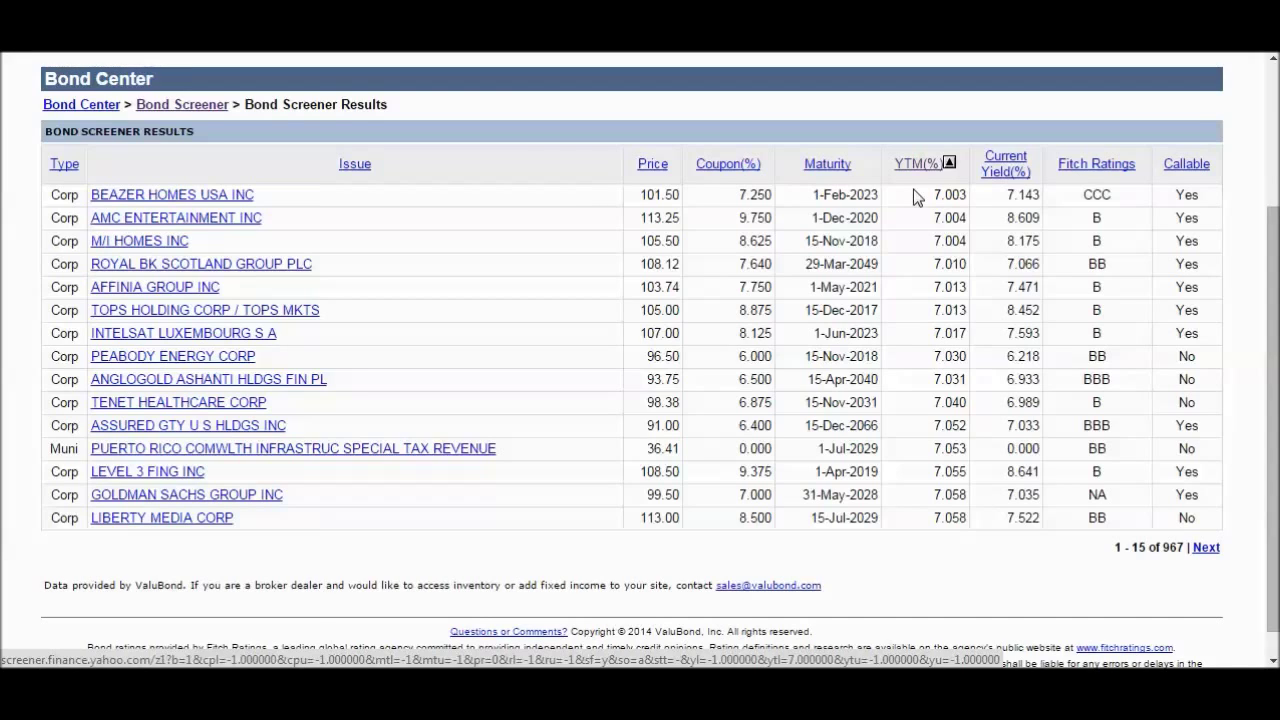
mouse_move(528, 160)
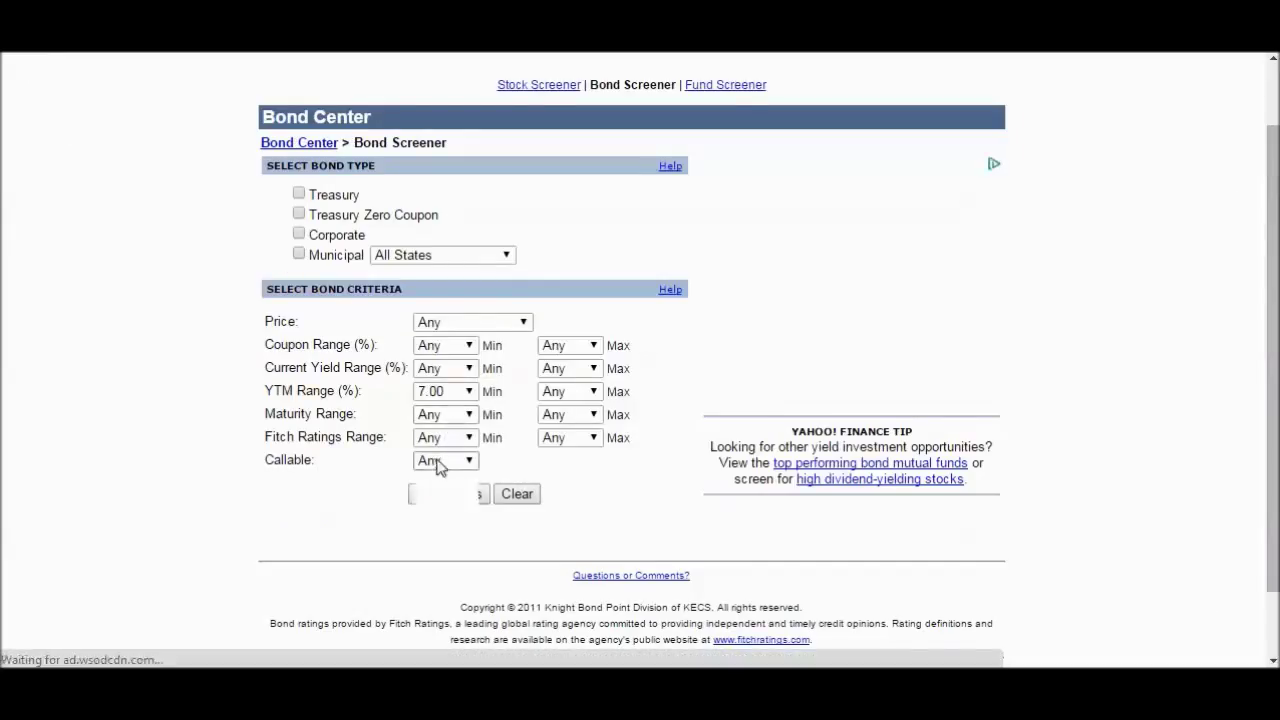
Set Callable to No and rerun the 7% minimum-YTM screen
click(444, 460)
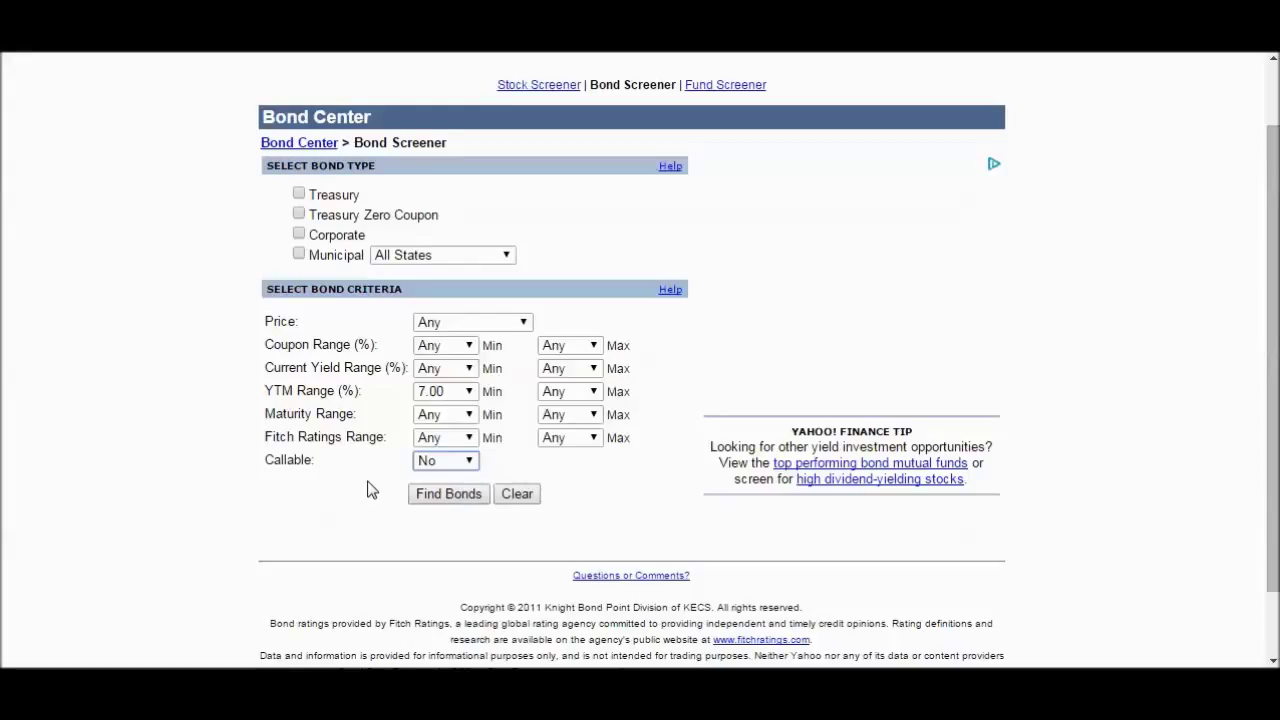
mouse_move(372, 482)
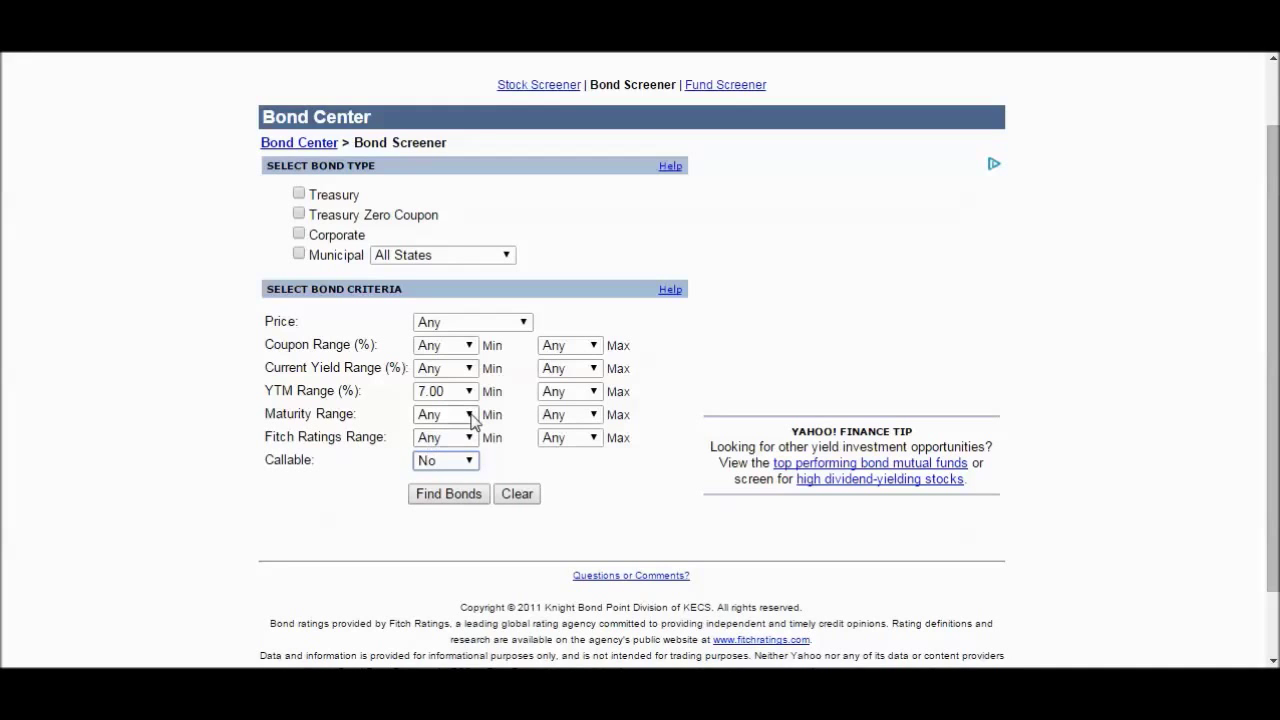
click(448, 492)
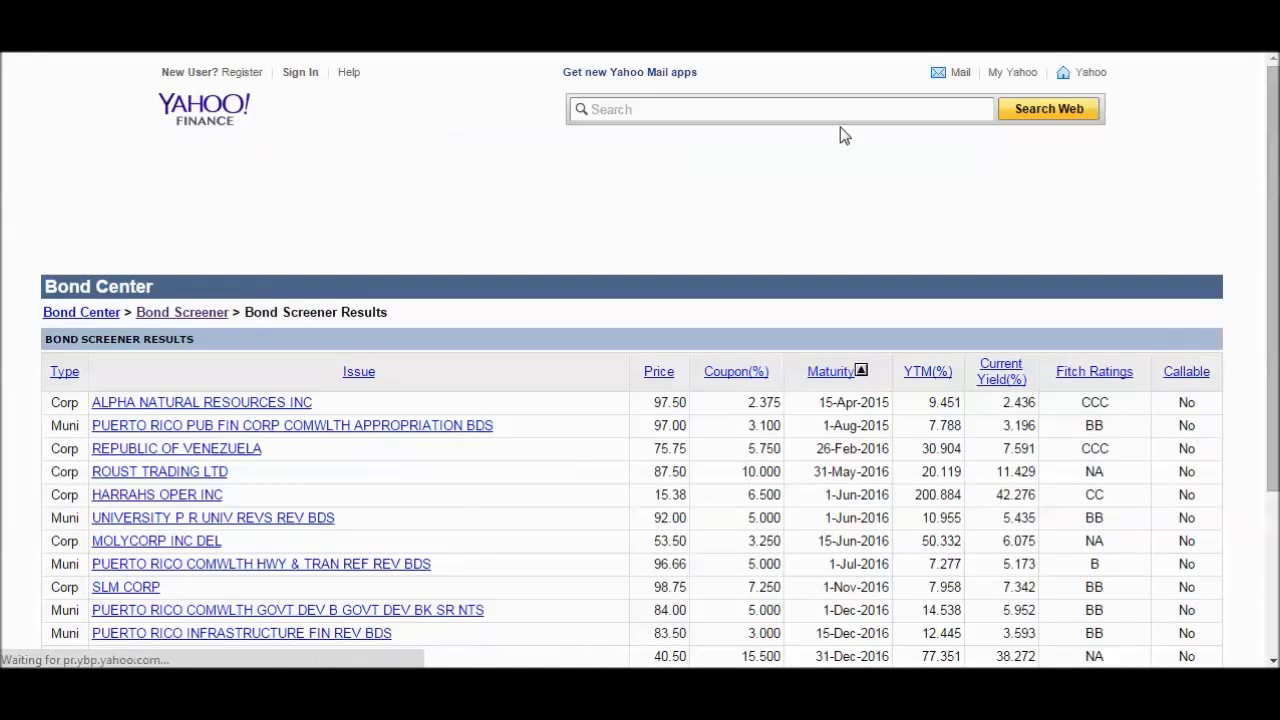